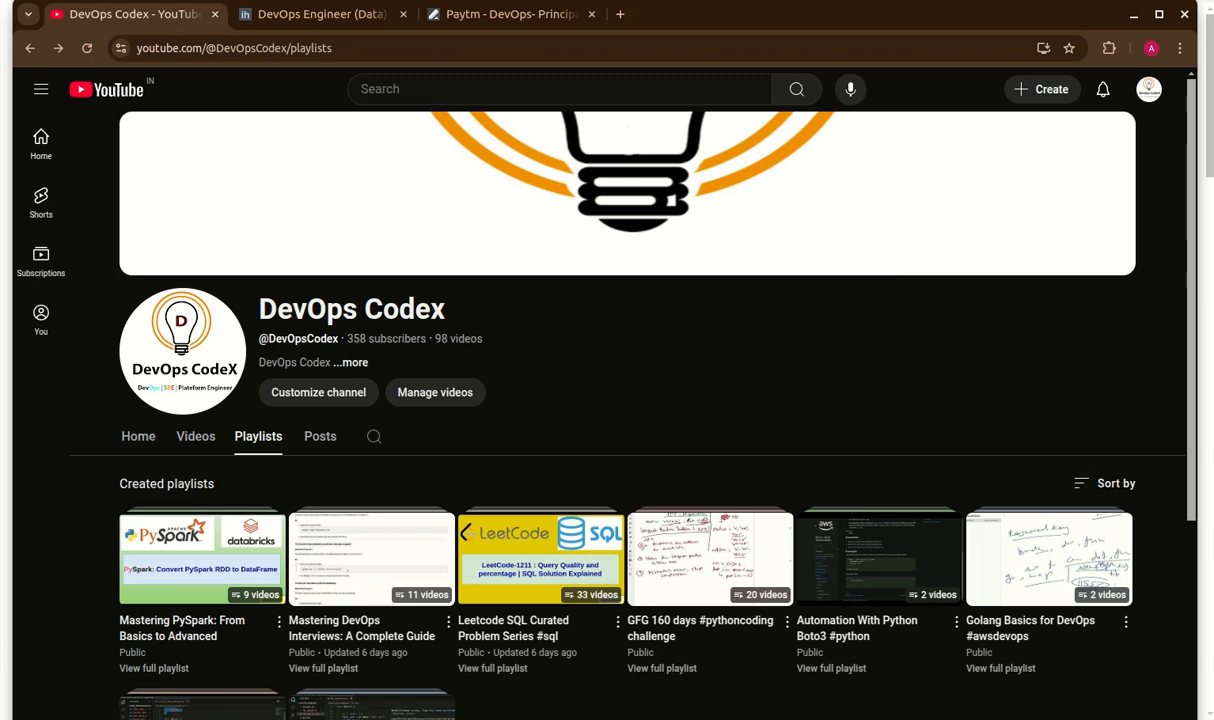
mouse_move(346, 14)
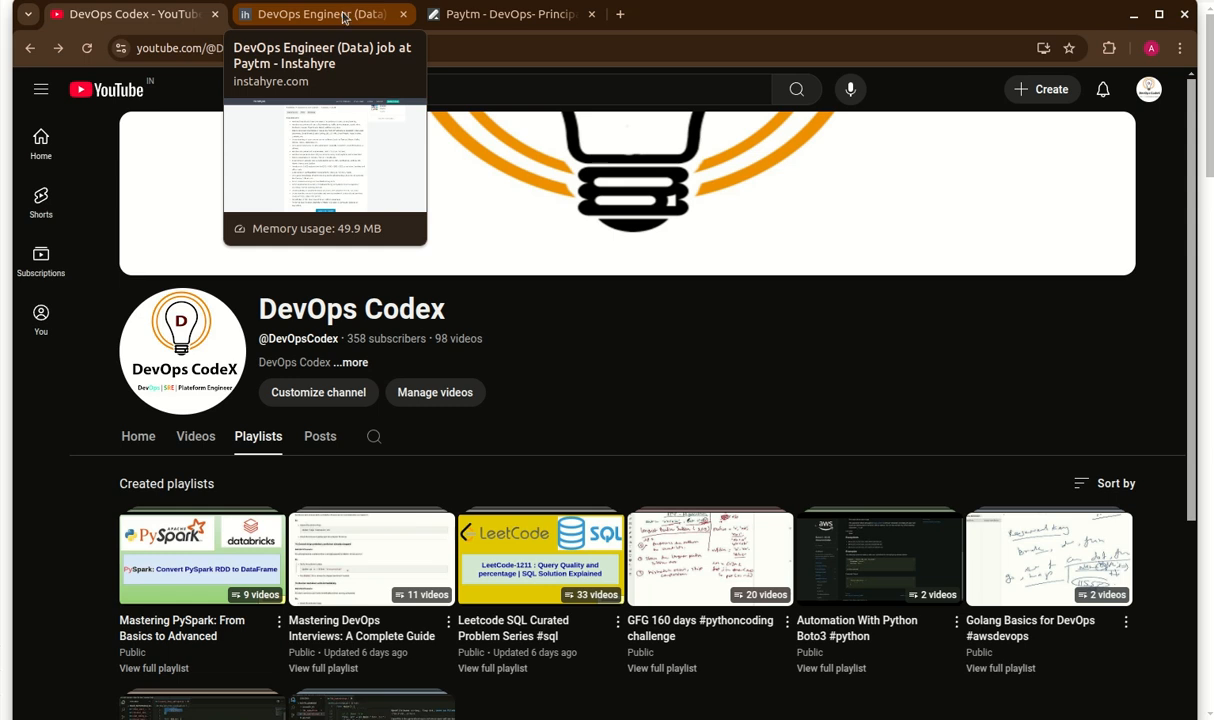
Switch to the Lever tab and read the DevOps Principal Engineer posting's overview and responsibilities
click(320, 16)
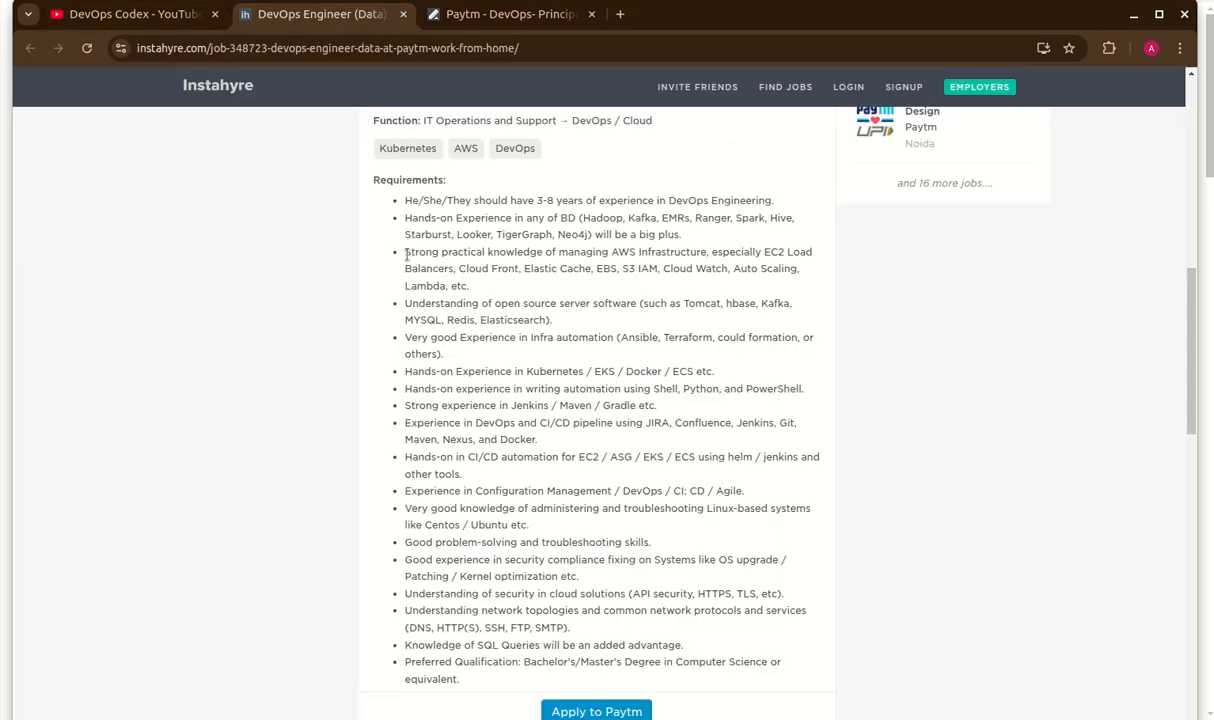
scroll(up, 3)
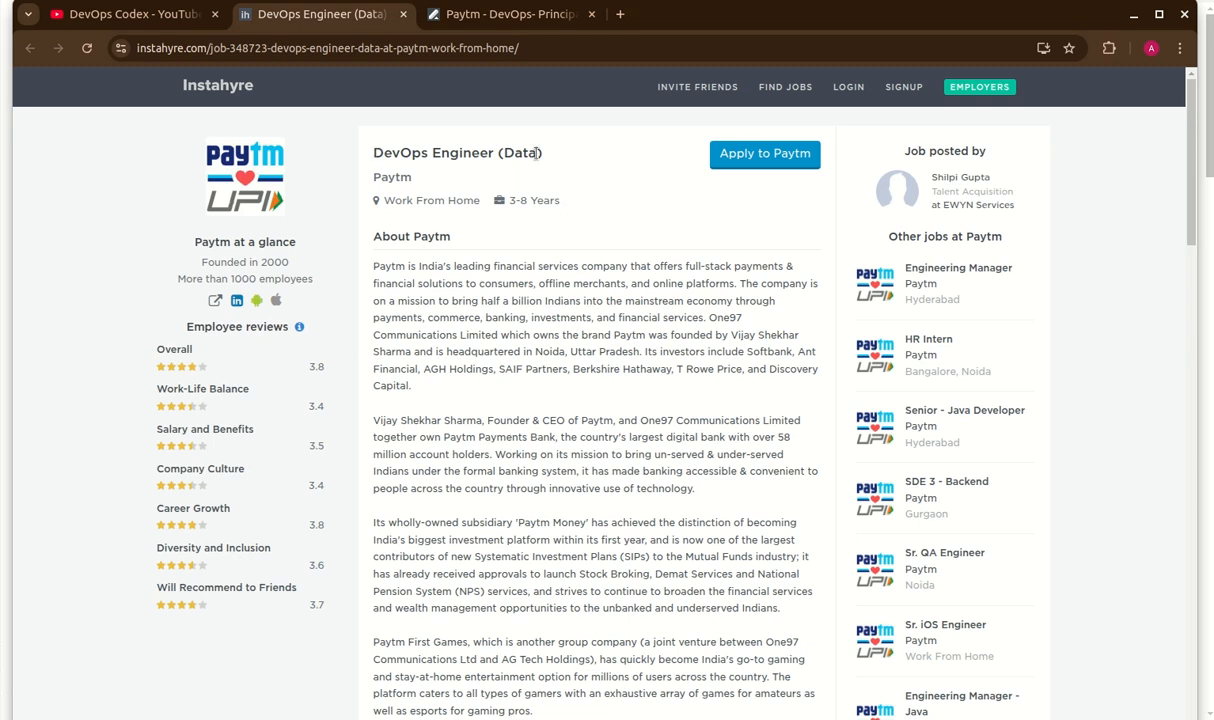
scroll(down, 3)
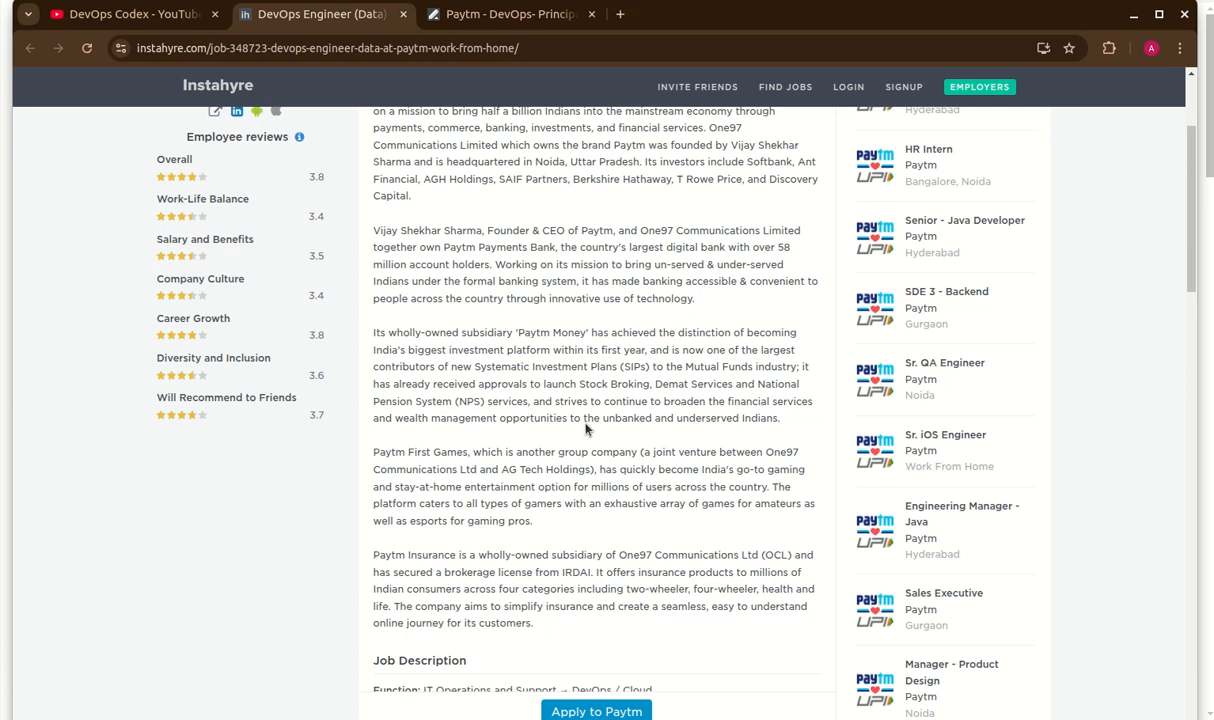
scroll(down, 3)
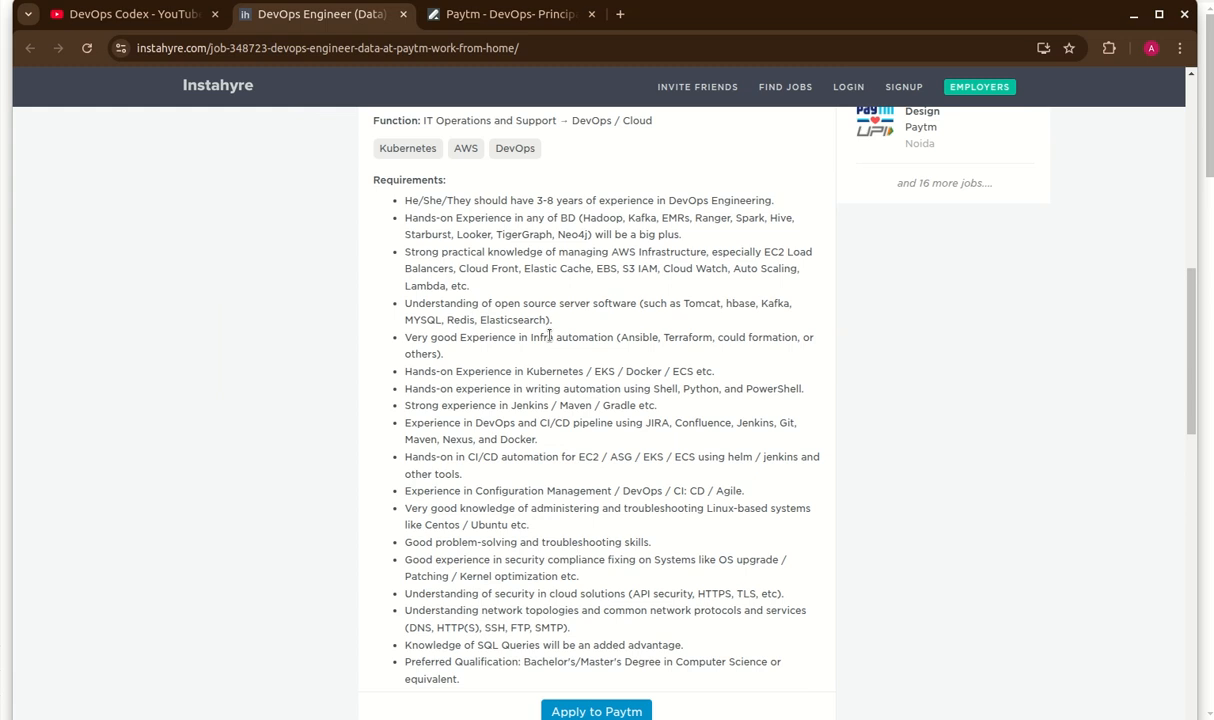
mouse_move(728, 234)
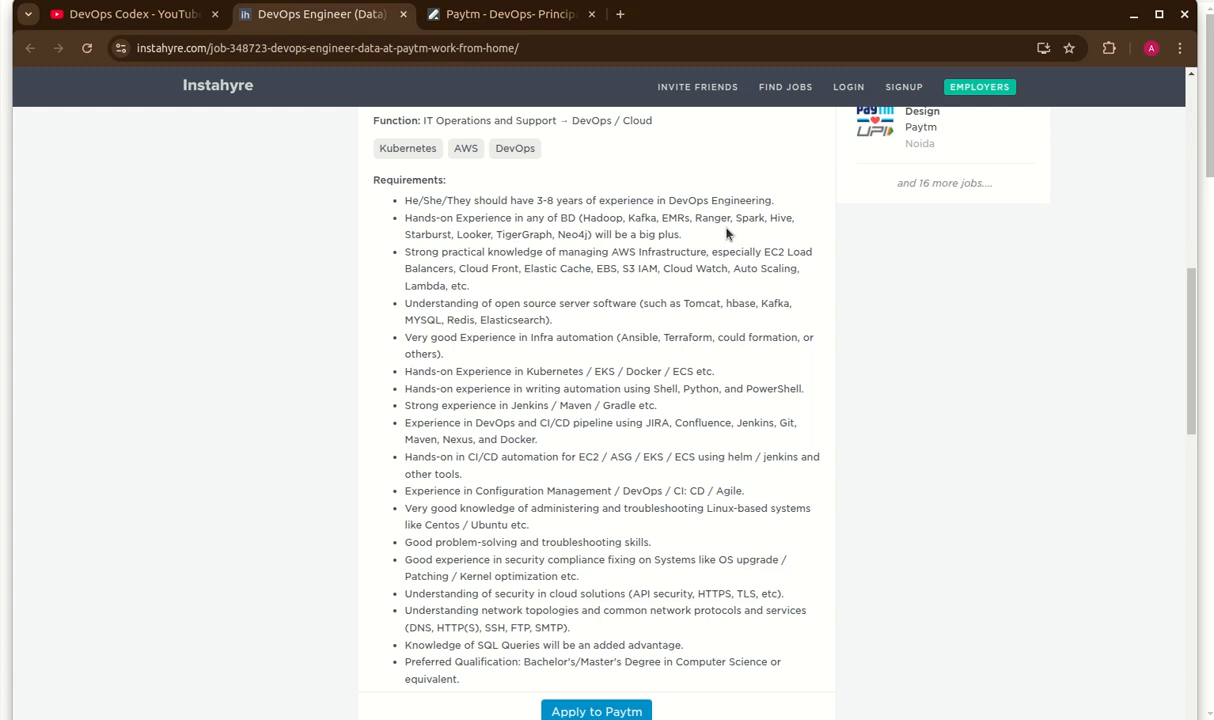
mouse_move(476, 260)
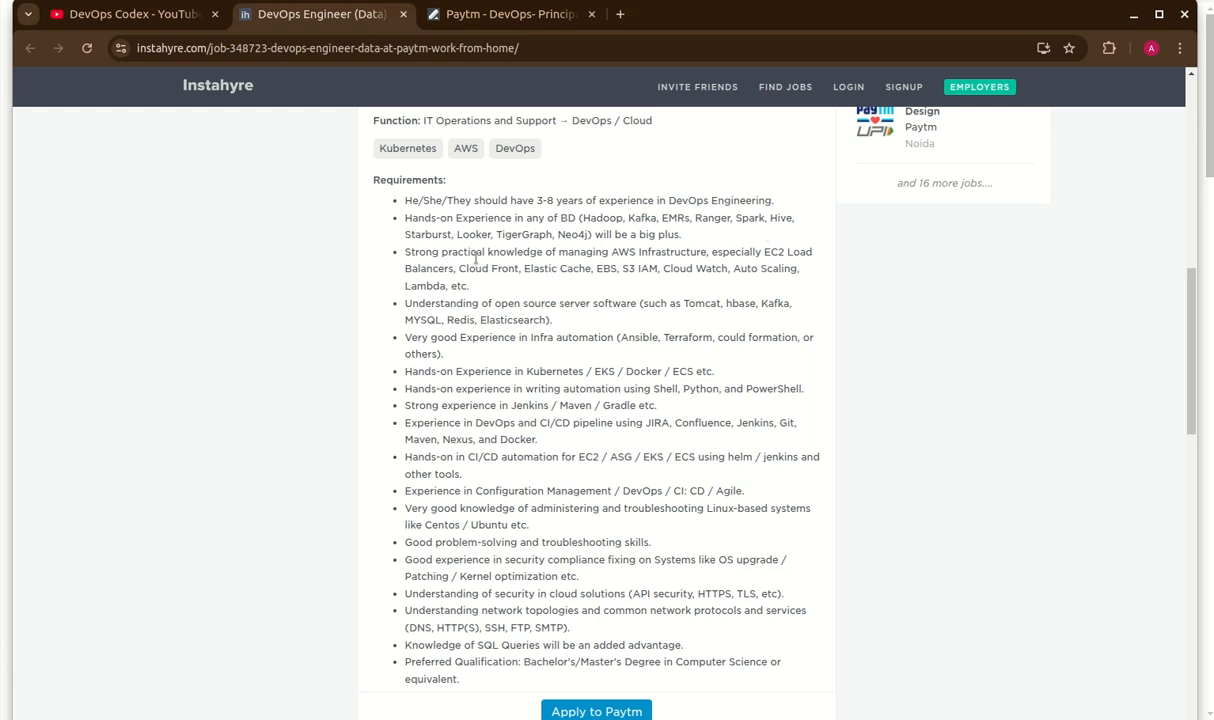
mouse_move(528, 288)
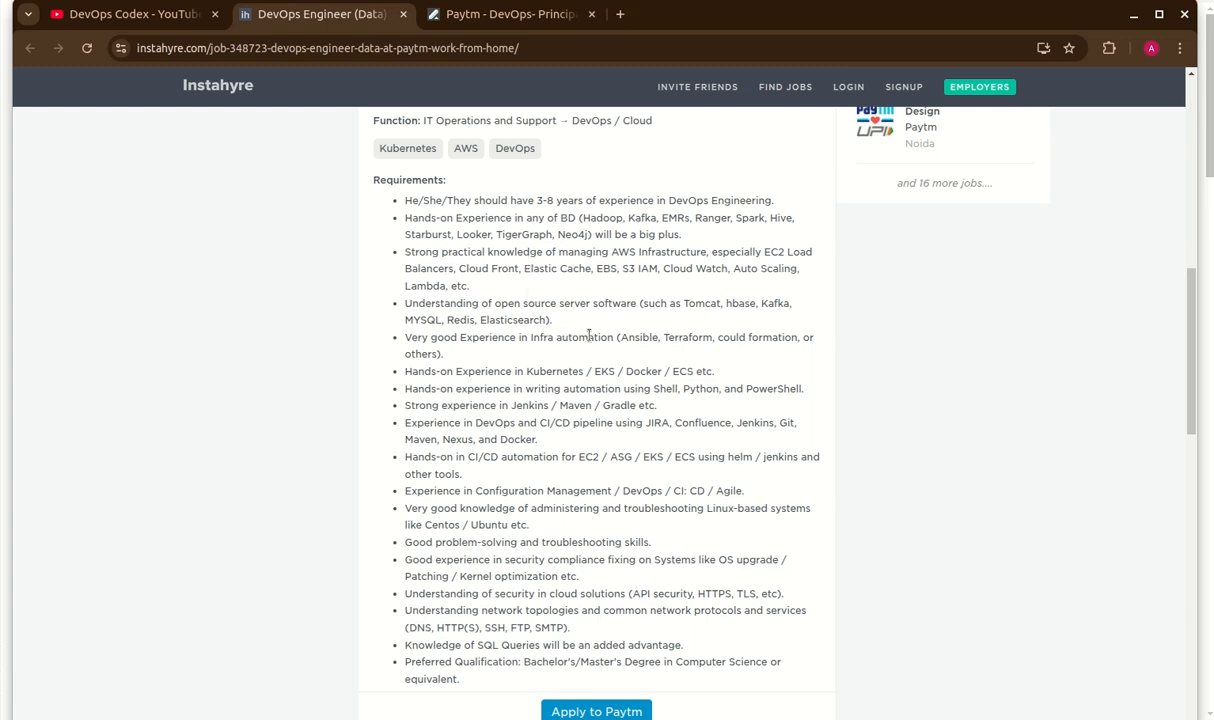
mouse_move(620, 336)
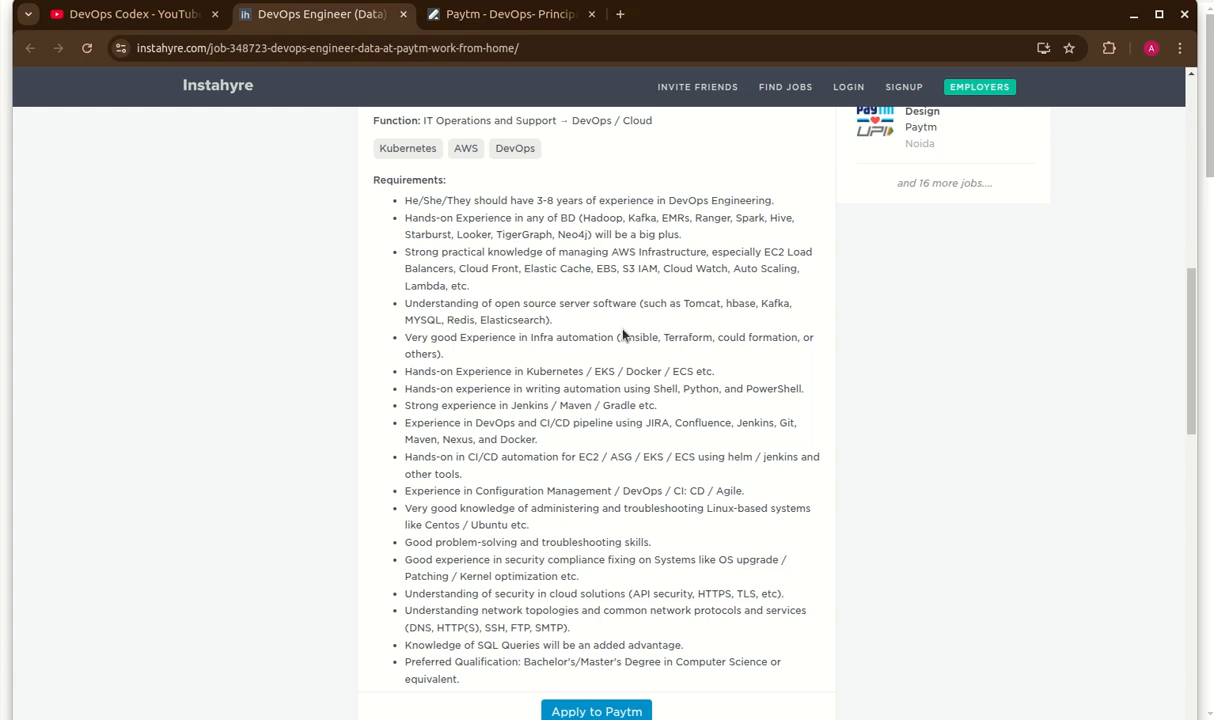
mouse_move(780, 320)
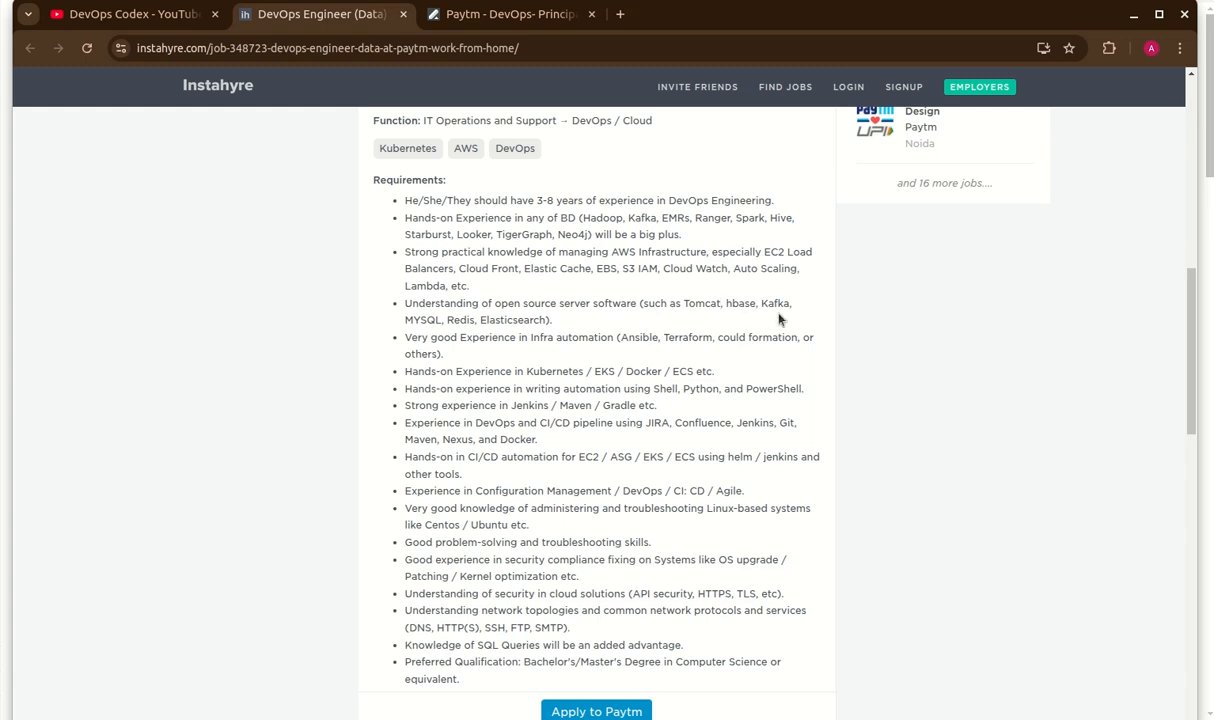
mouse_move(524, 336)
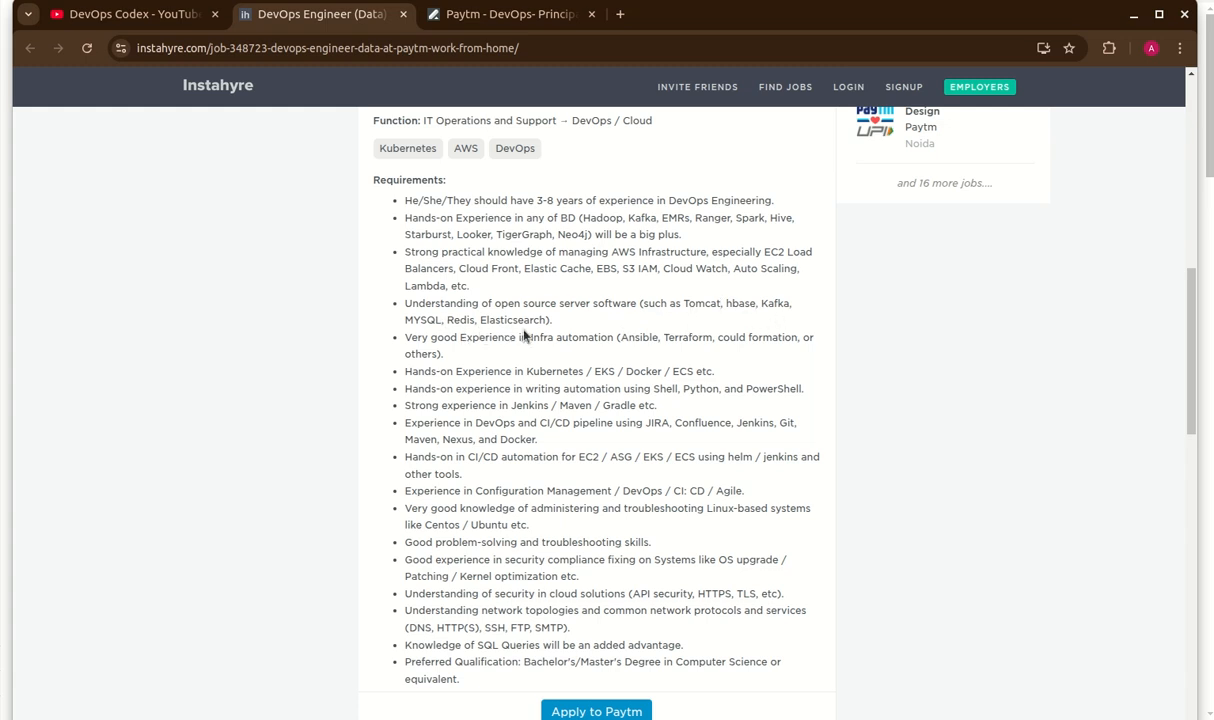
mouse_move(534, 368)
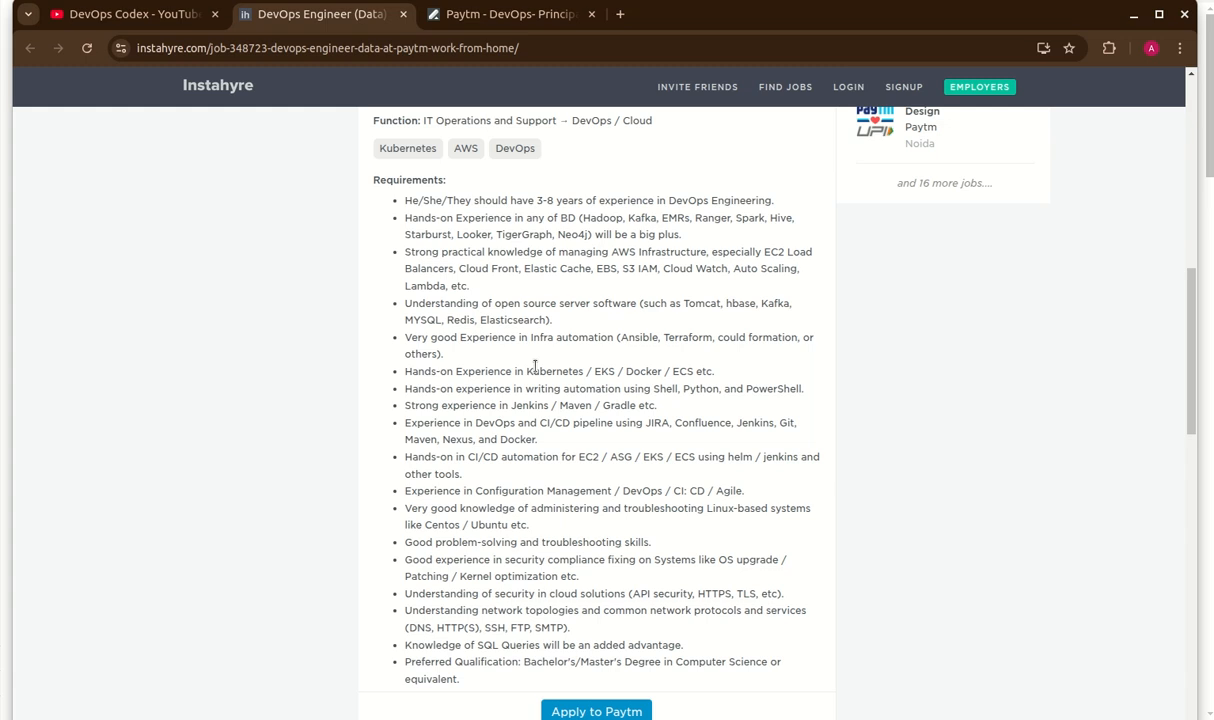
mouse_move(590, 388)
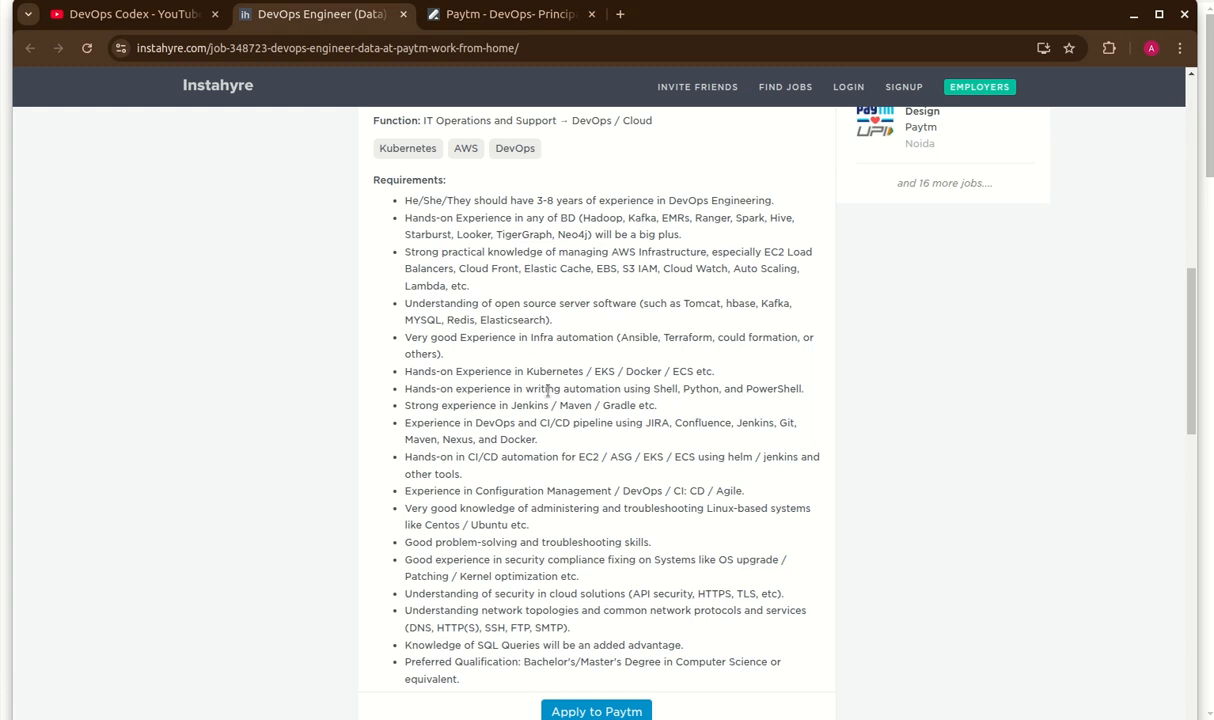
mouse_move(694, 388)
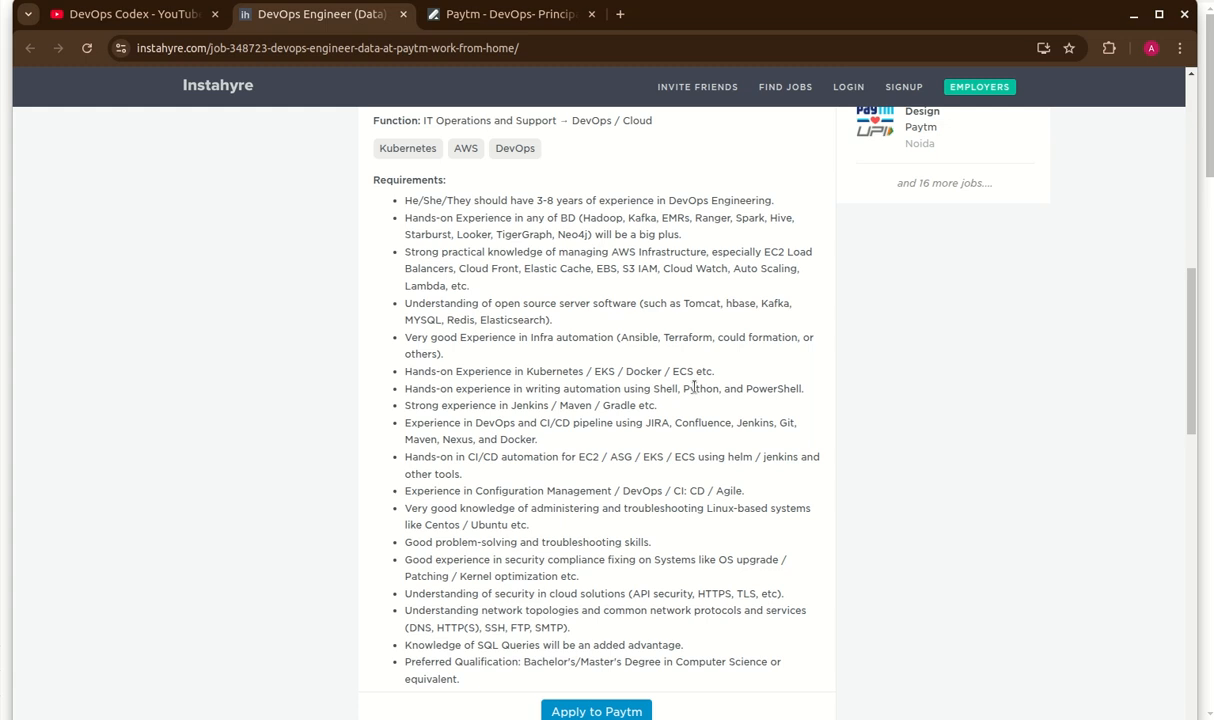
mouse_move(696, 424)
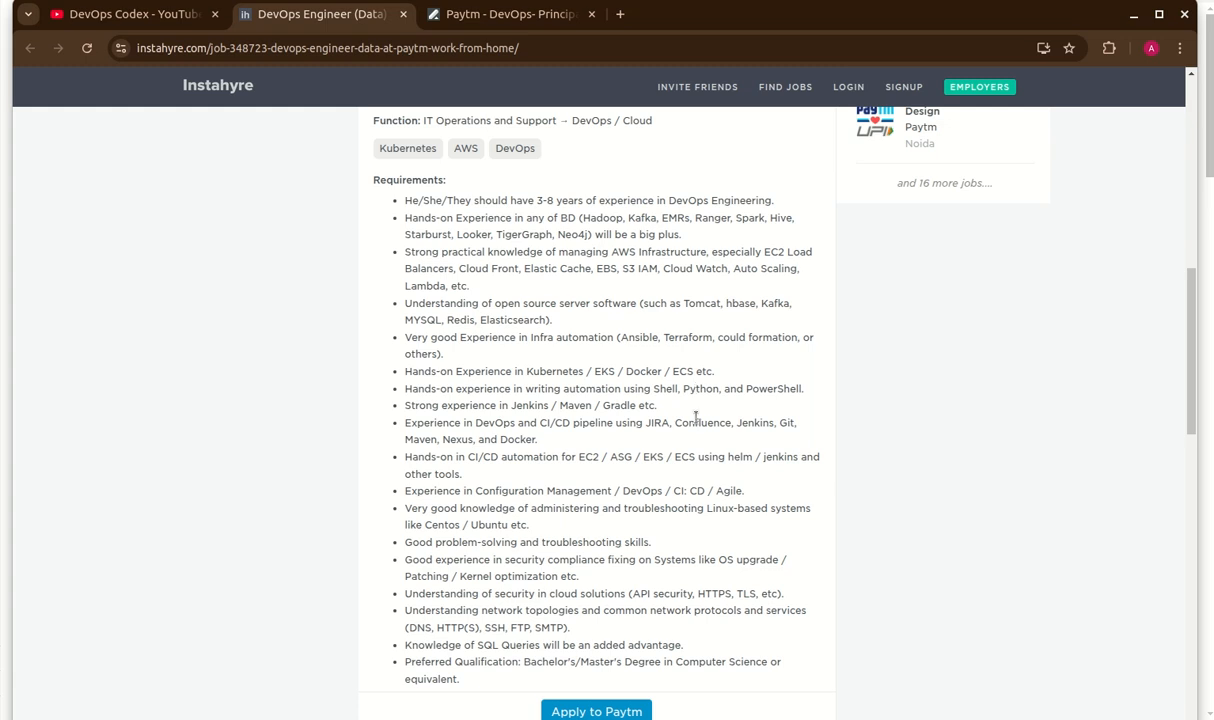
mouse_move(552, 474)
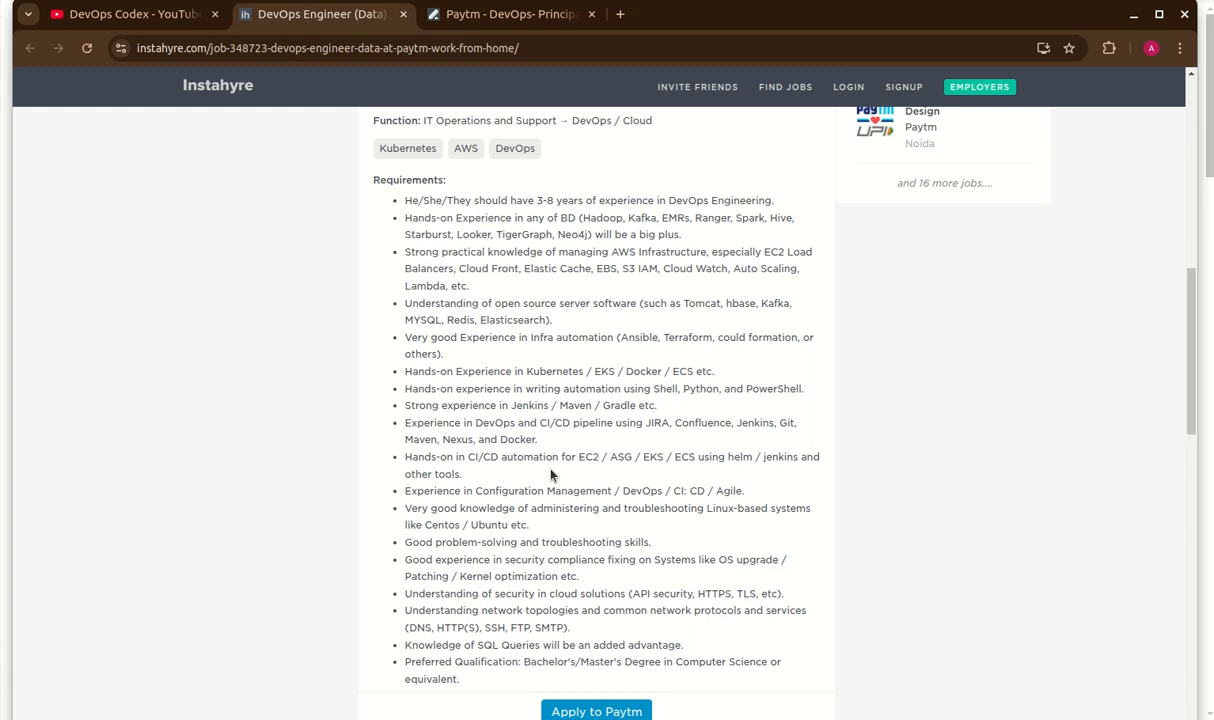
mouse_move(580, 456)
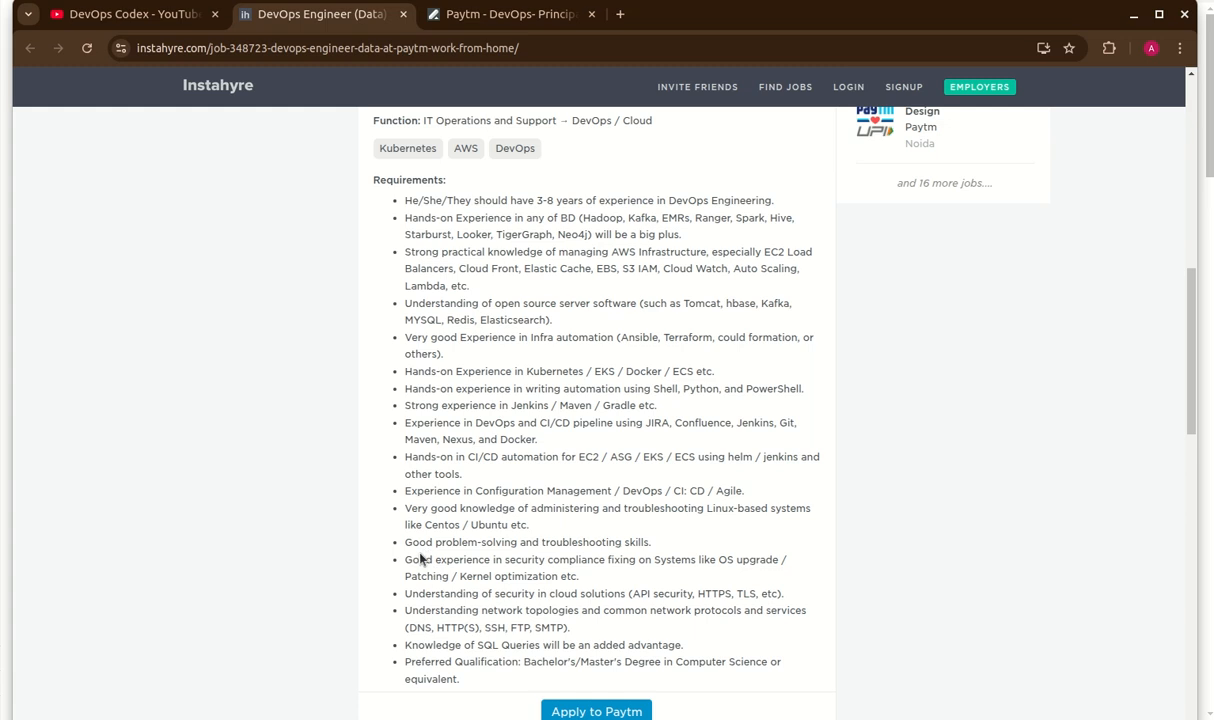
mouse_move(696, 564)
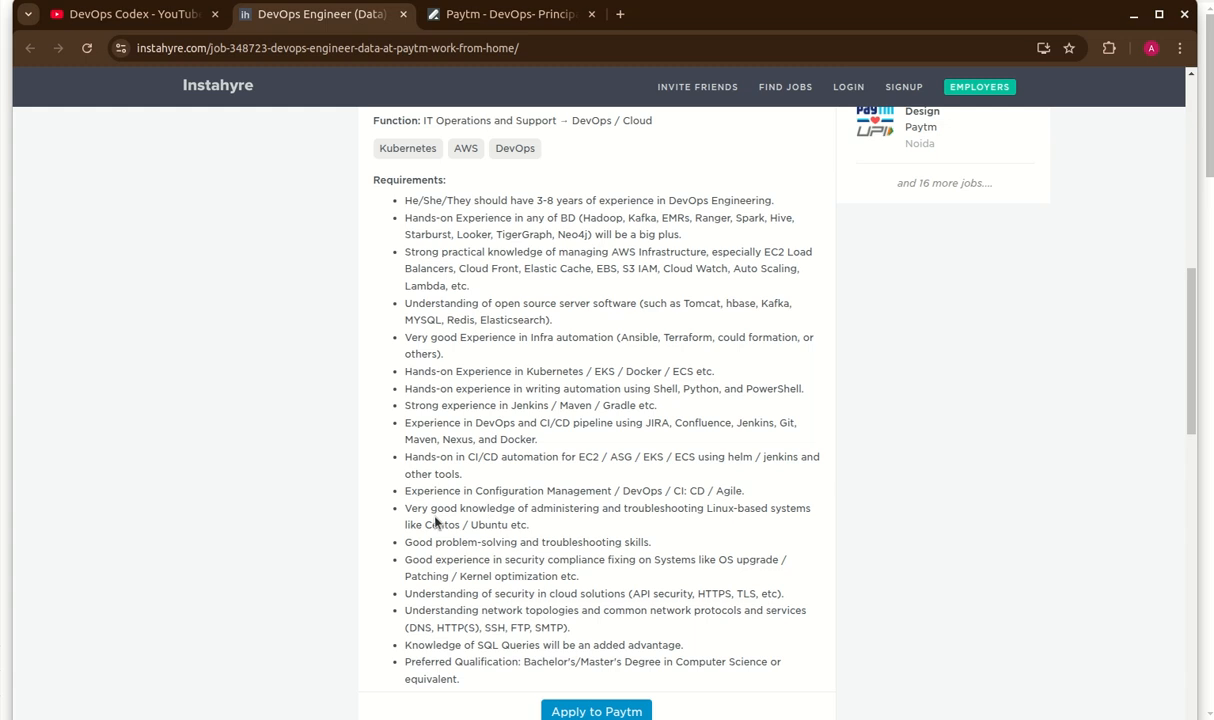
mouse_move(492, 516)
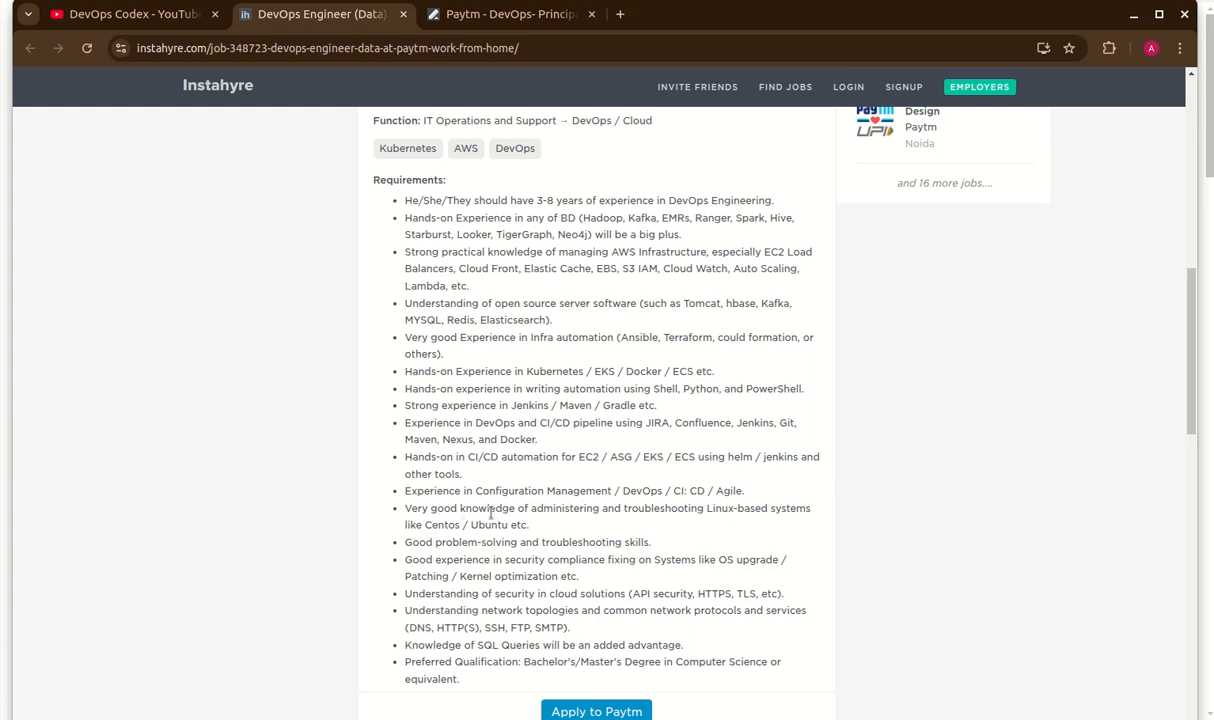
mouse_move(586, 524)
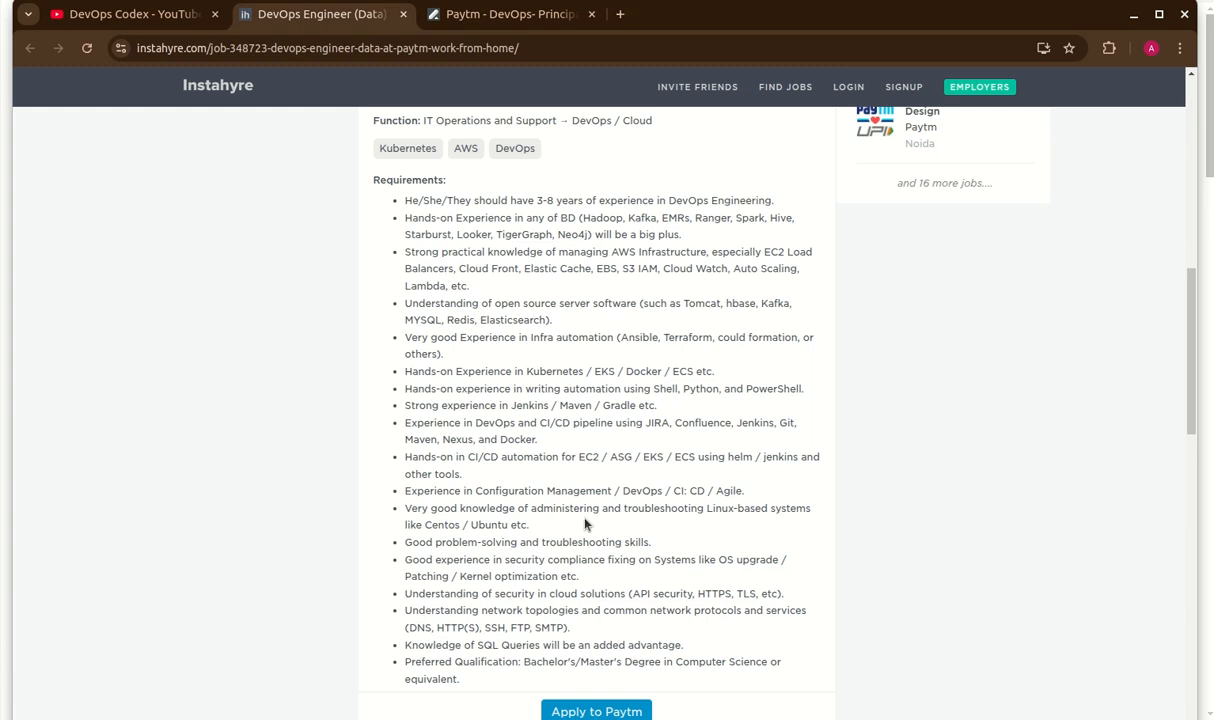
mouse_move(632, 528)
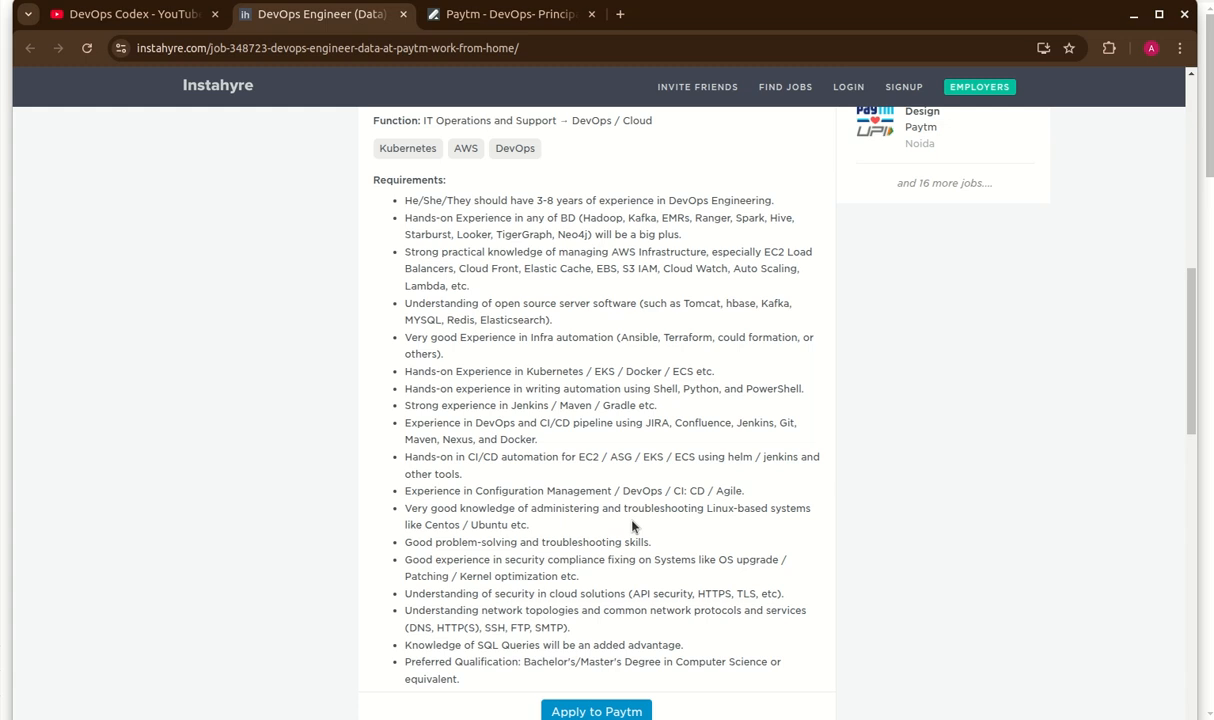
mouse_move(412, 304)
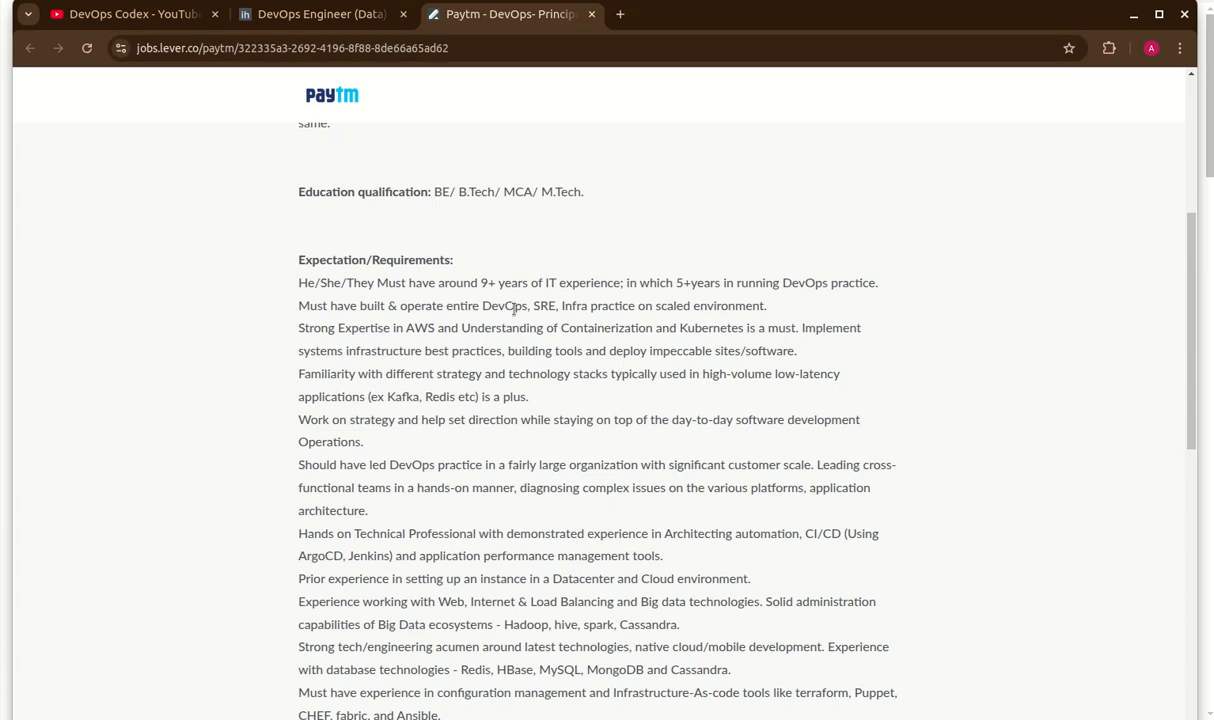
Reread the posting from the top down to the compensation section and Apply button
scroll(up, 3)
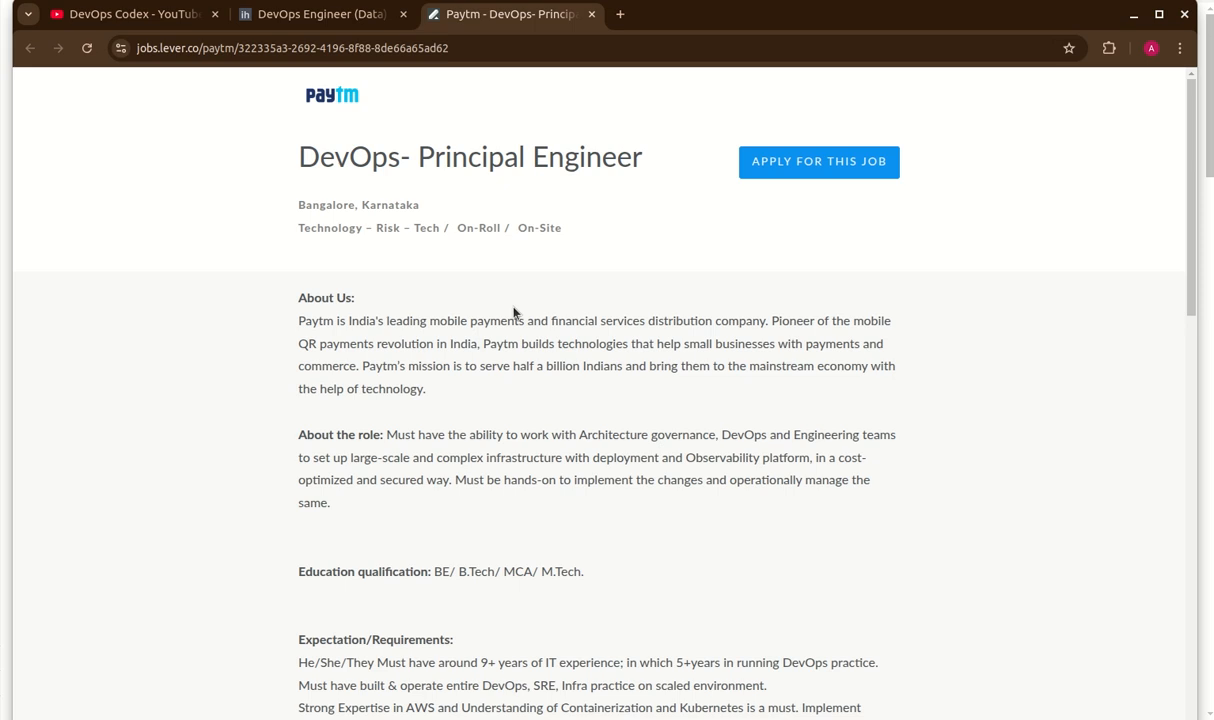
scroll(down, 3)
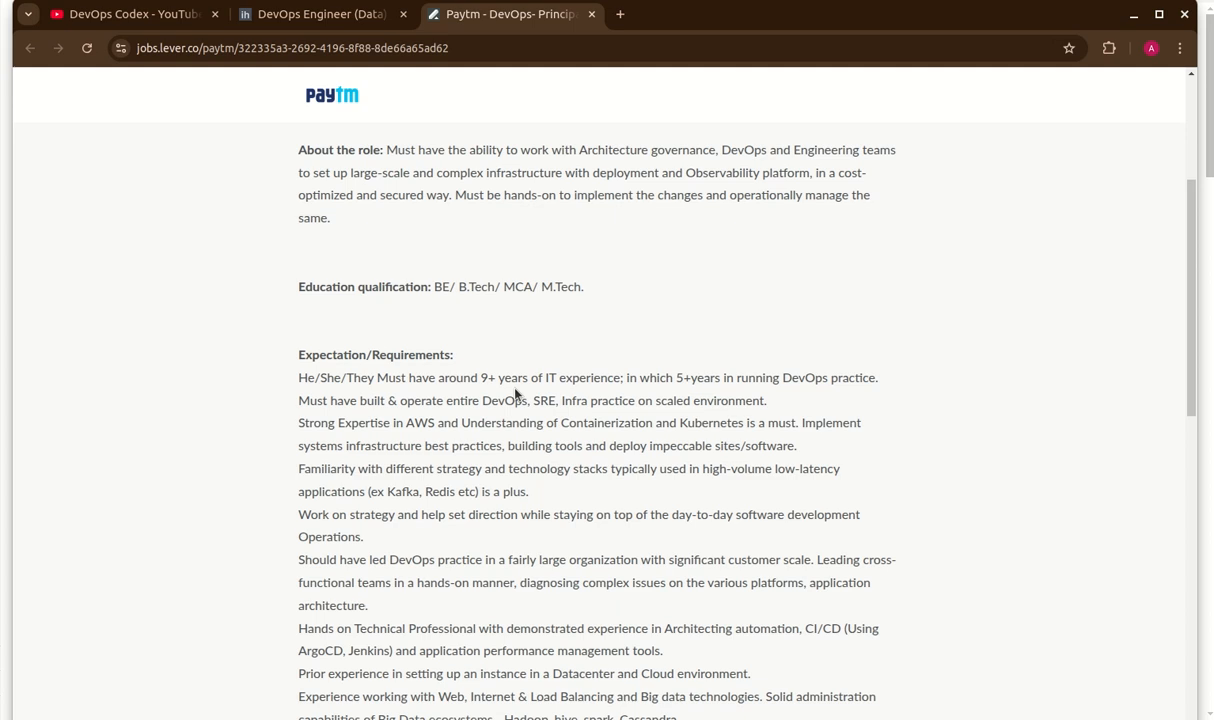
scroll(down, 3)
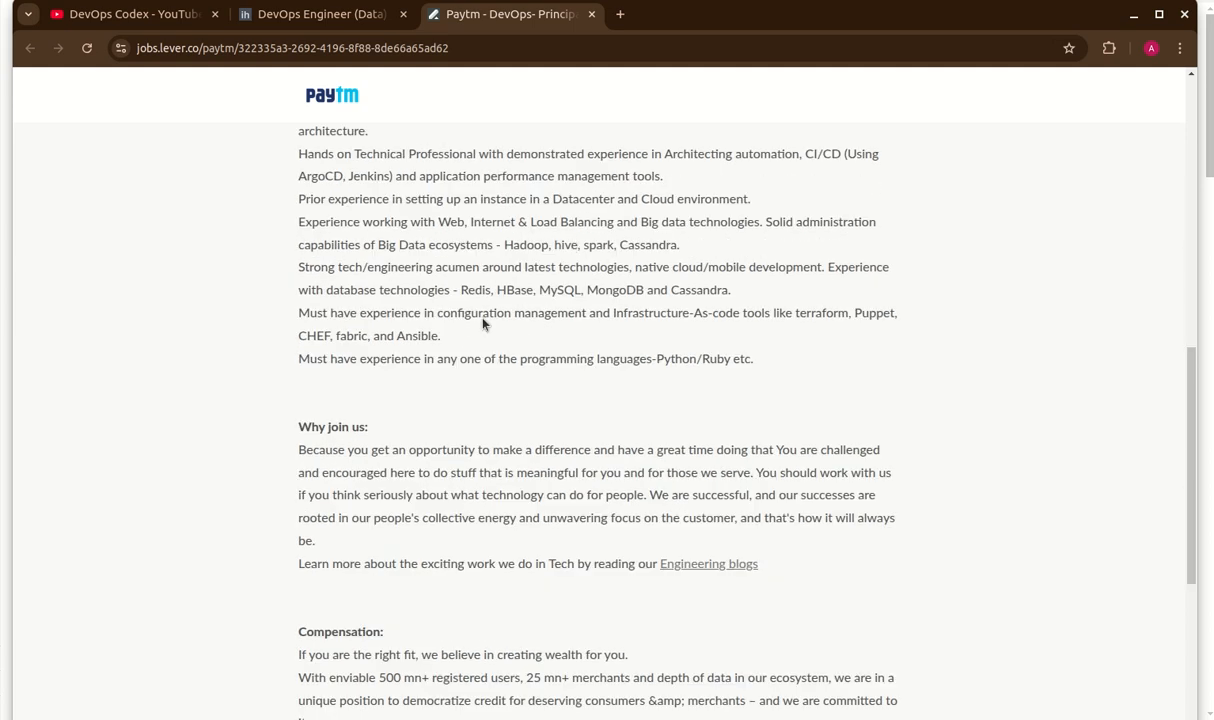
scroll(down, 3)
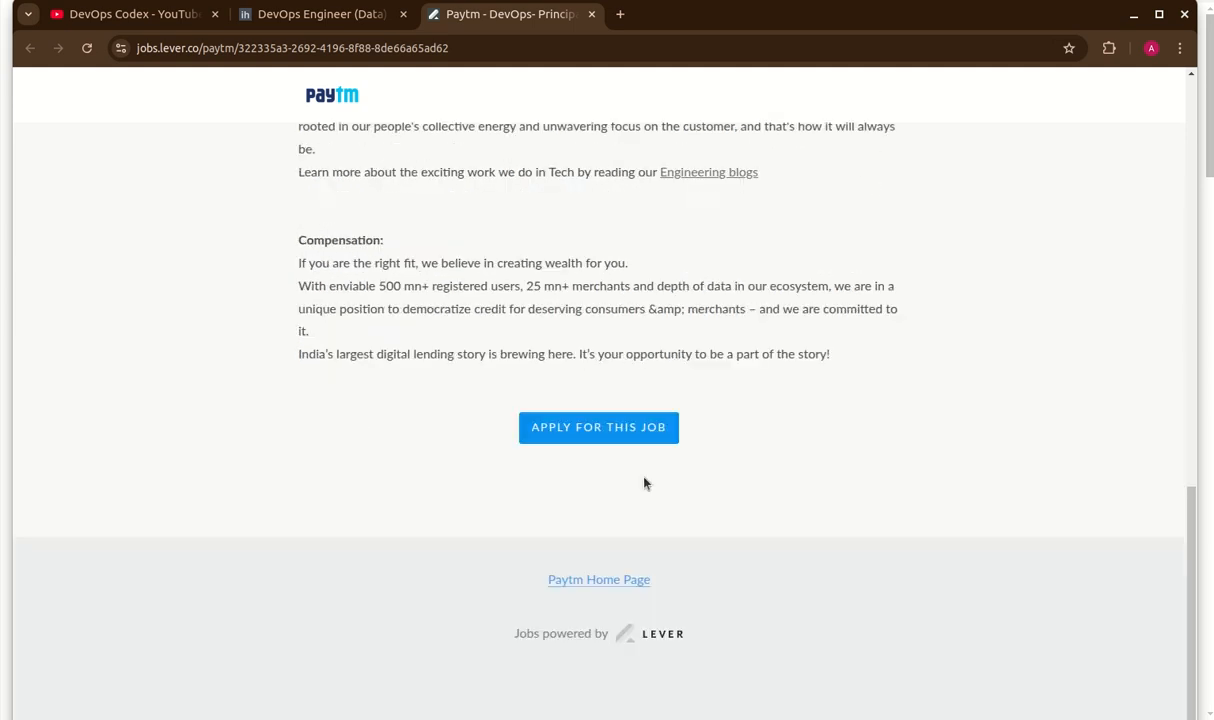
mouse_move(572, 280)
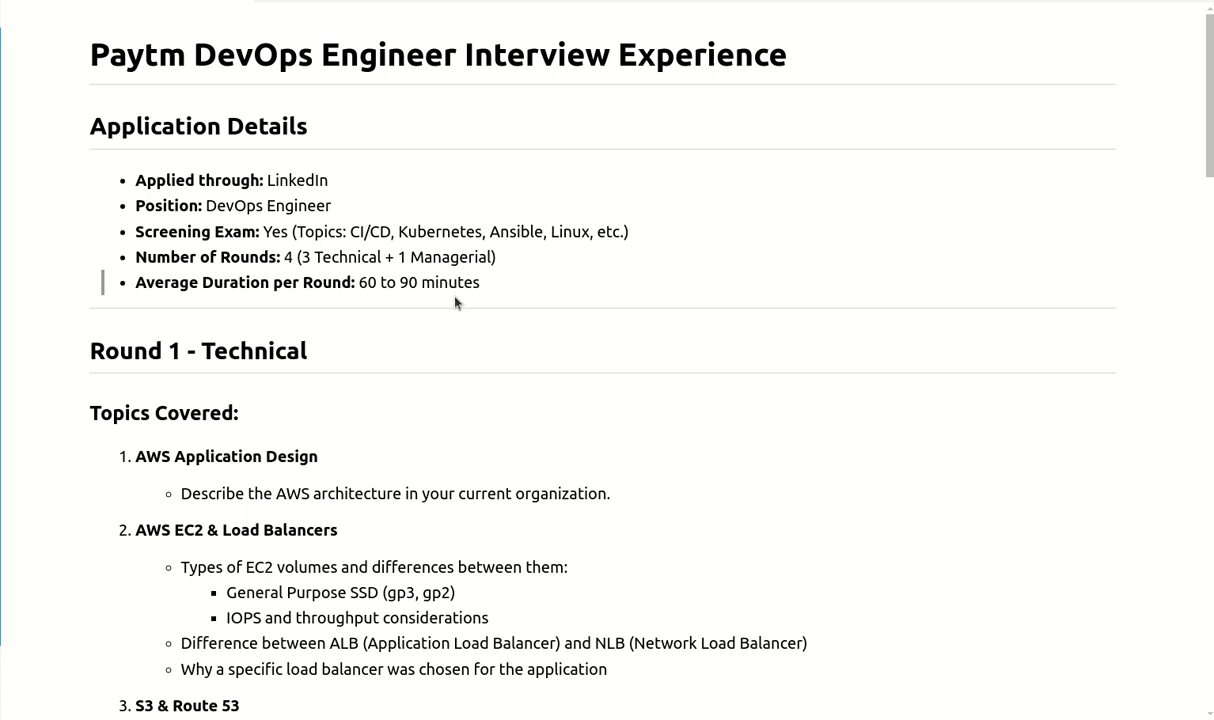
mouse_move(302, 304)
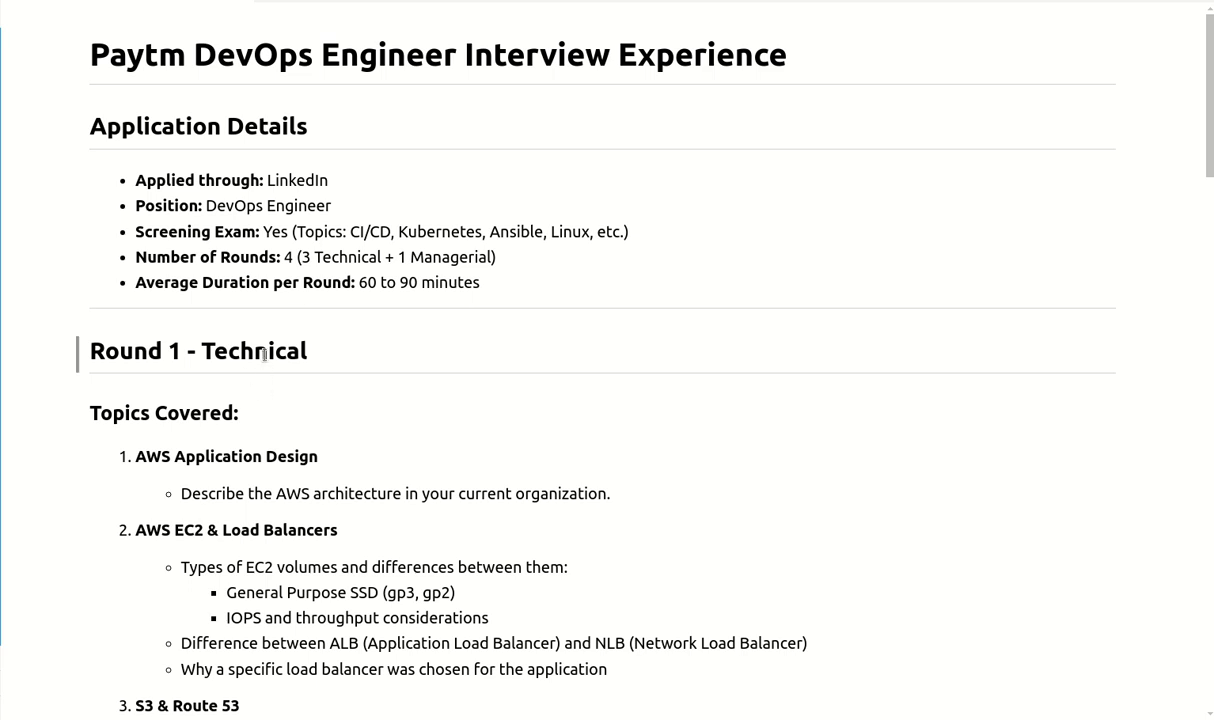
mouse_move(326, 334)
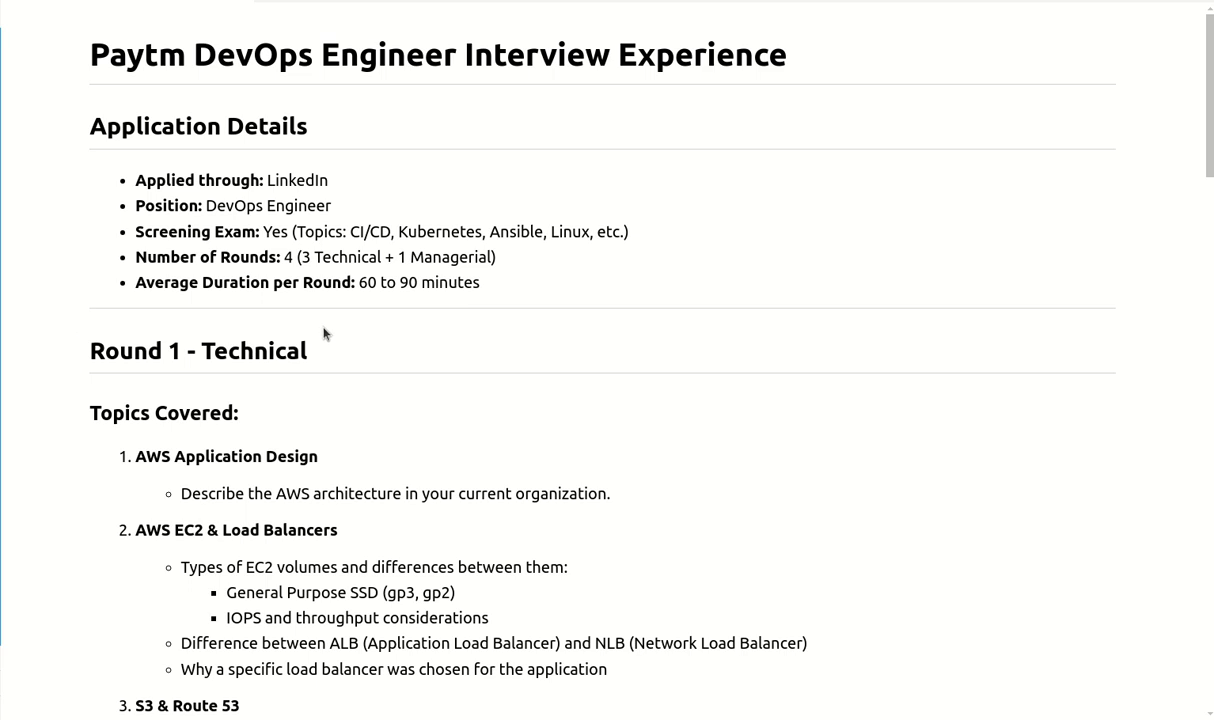
Scroll the interview notes through Round 1 down to the Round 2 - Technical section
scroll(down, 3)
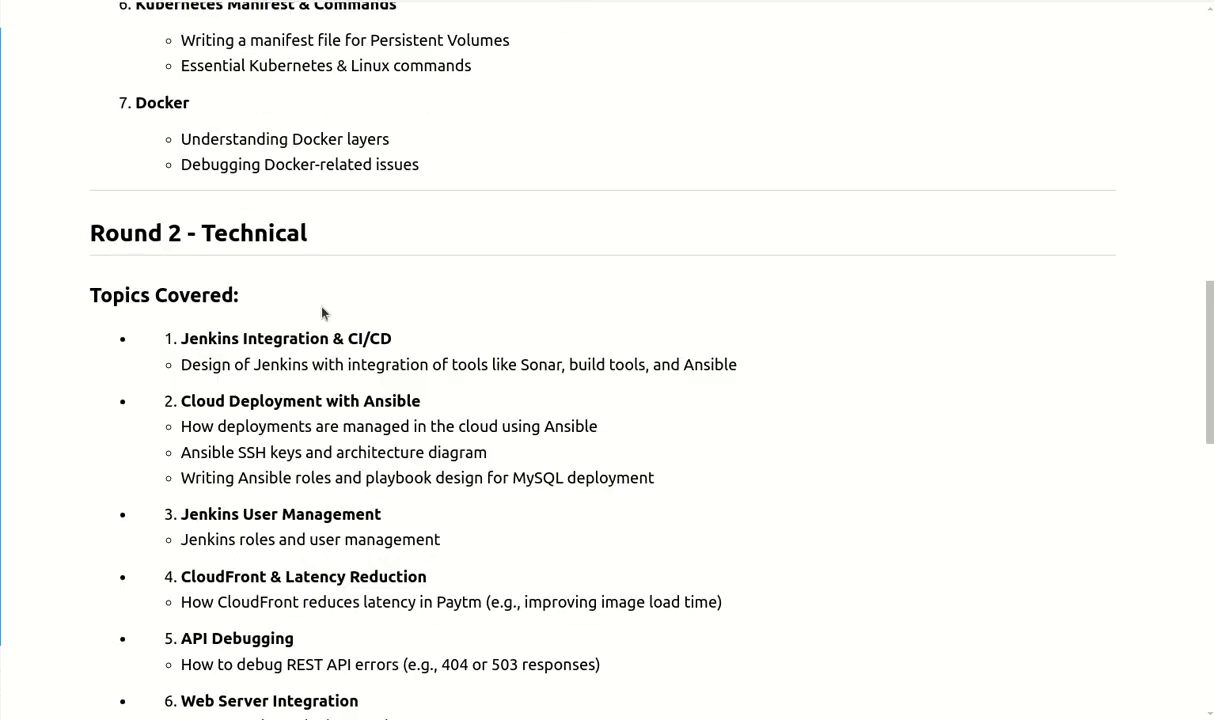
scroll(down, 3)
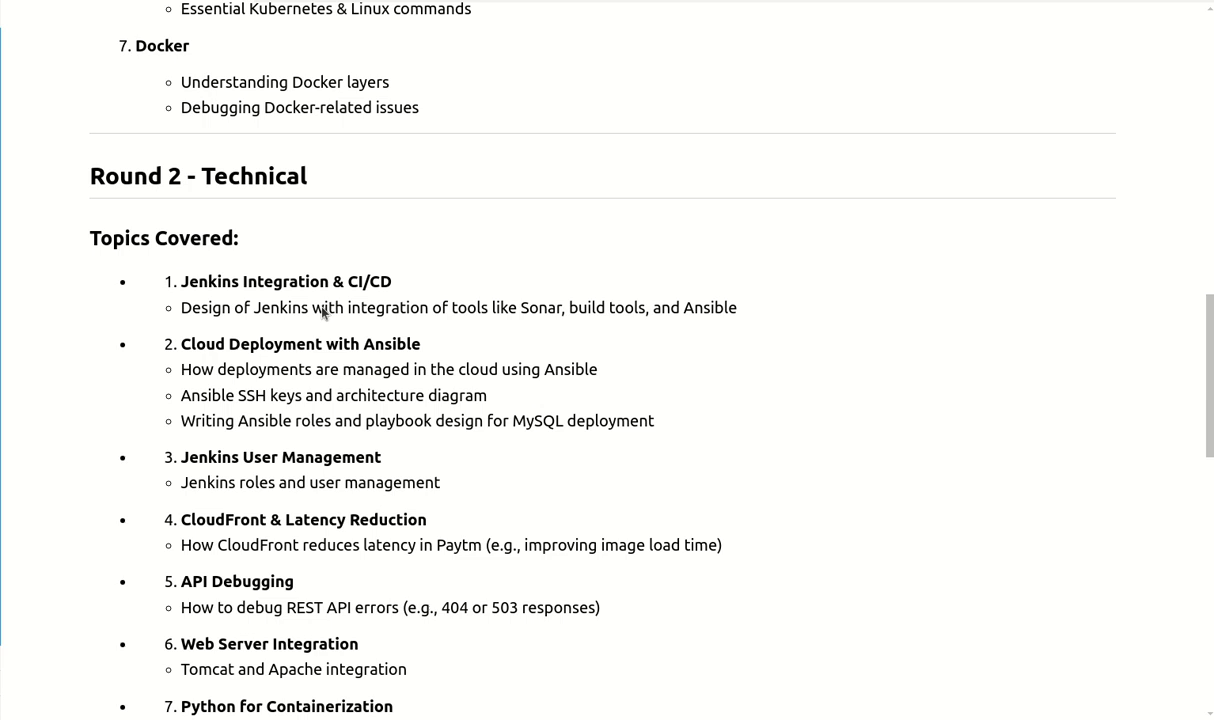
scroll(down, 3)
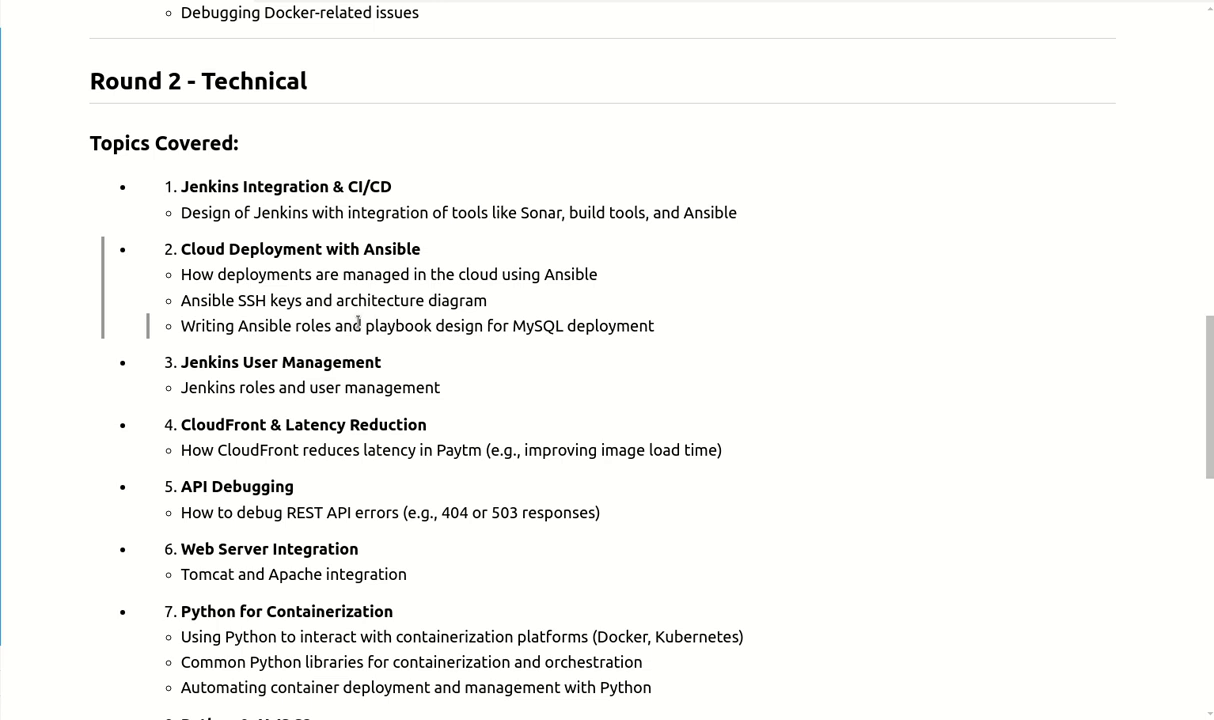
mouse_move(448, 380)
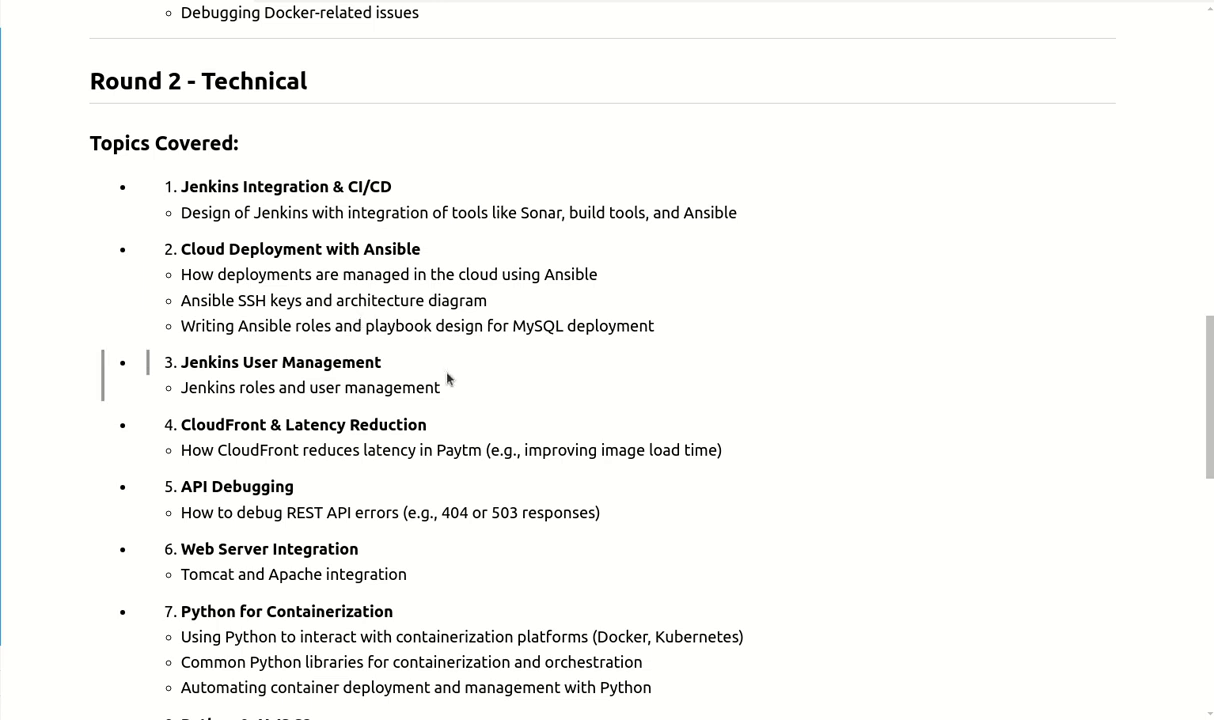
Scroll to the write-up's end showing AWS WAF, AWS Athena (CUDOS Dashboard) and the closing note
scroll(down, 3)
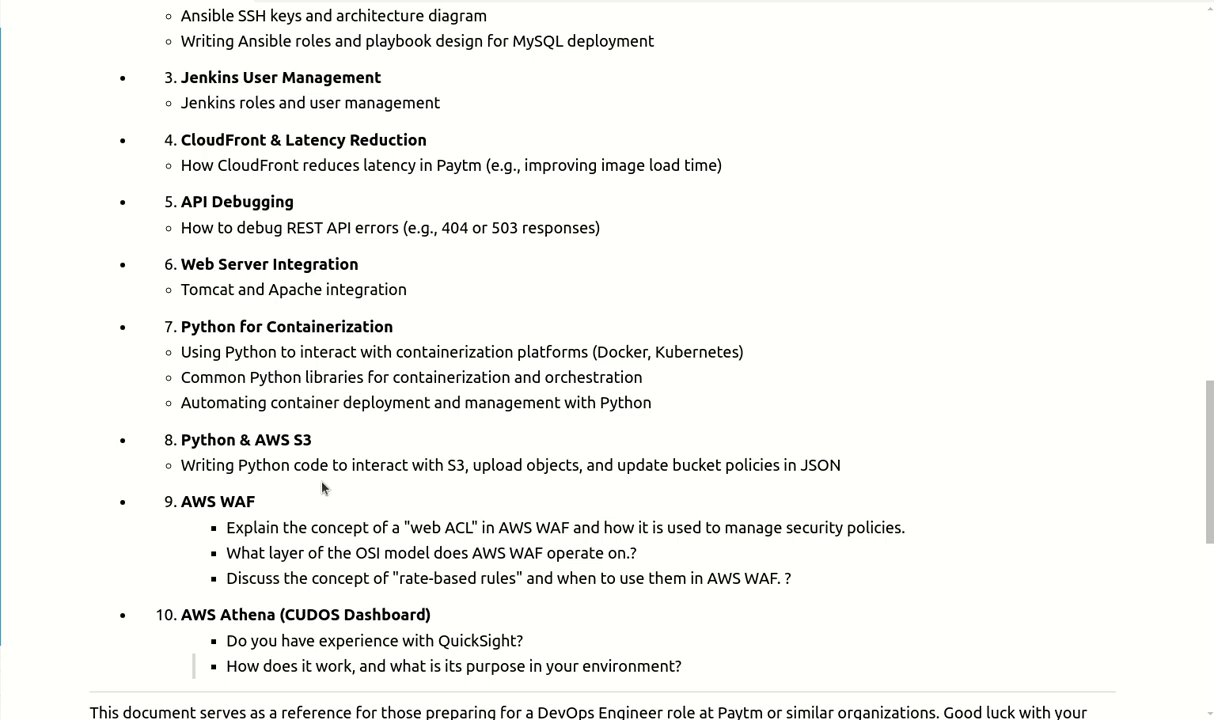
scroll(down, 3)
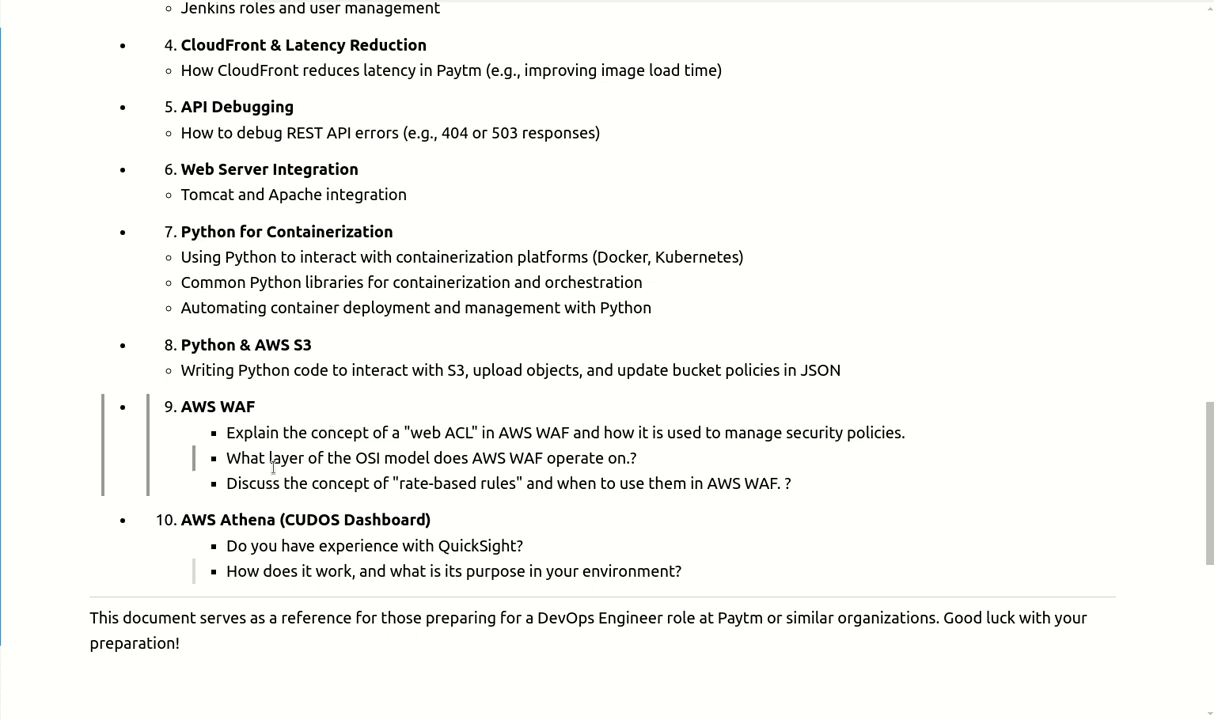
mouse_move(314, 480)
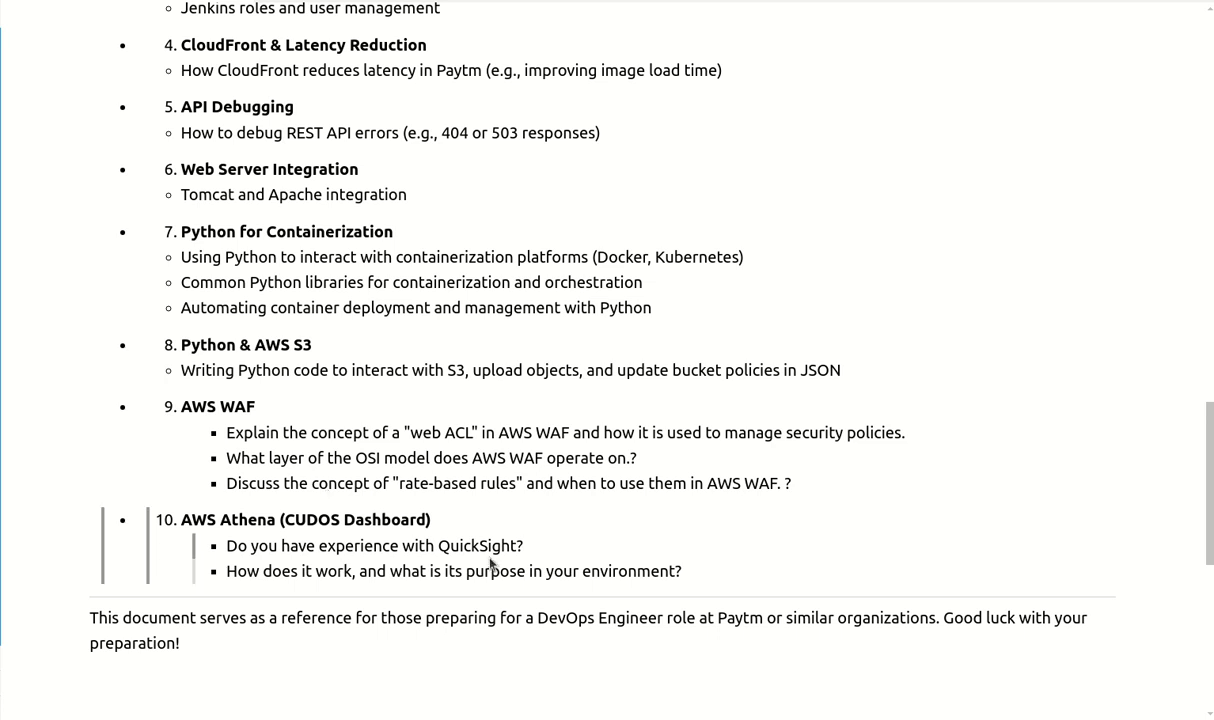
mouse_move(492, 552)
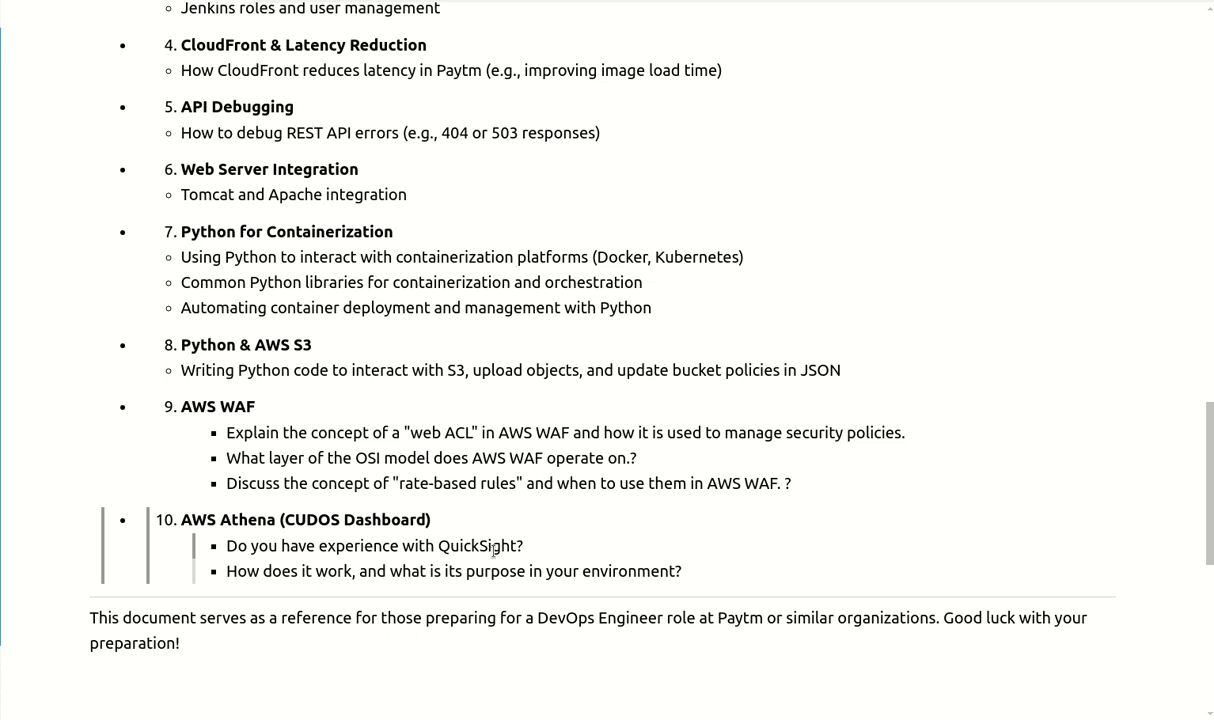
mouse_move(452, 554)
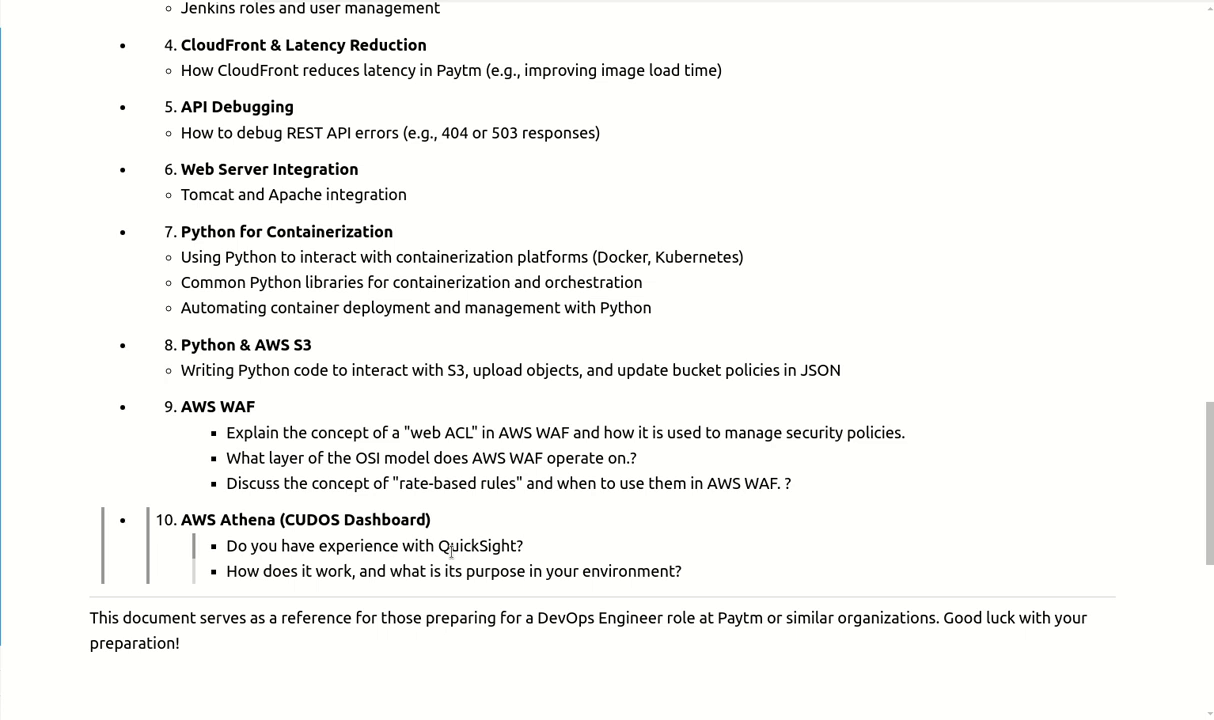
mouse_move(280, 564)
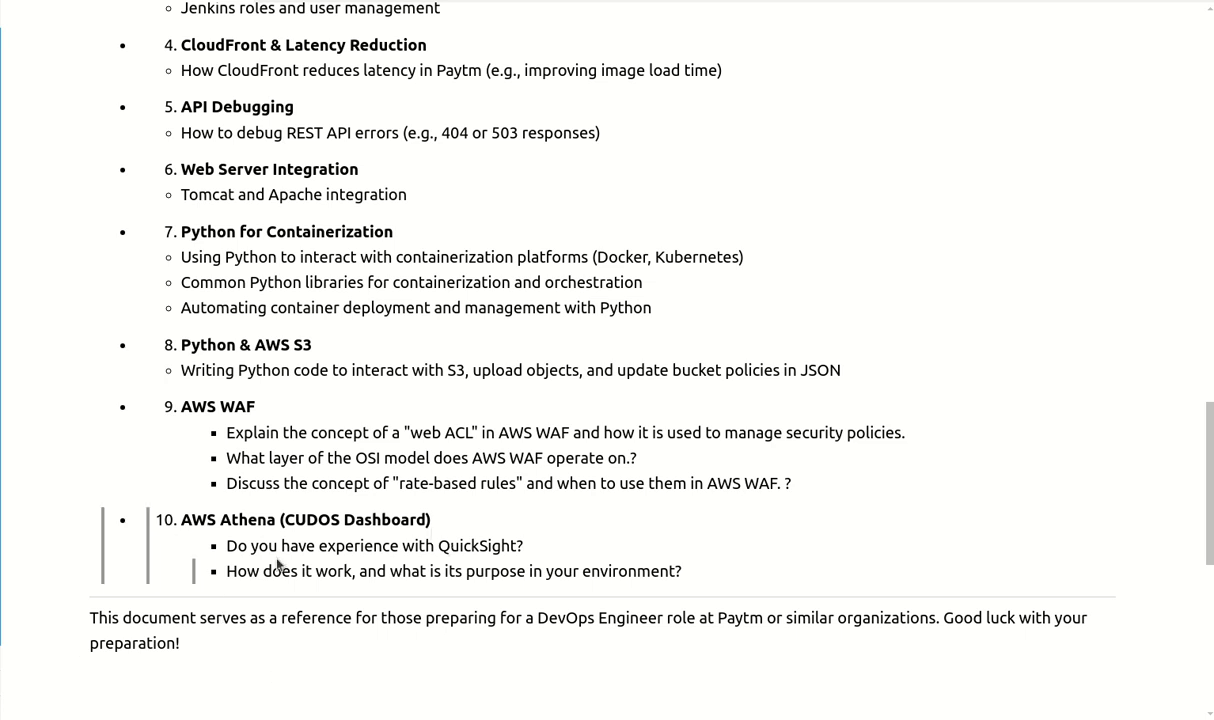
mouse_move(324, 566)
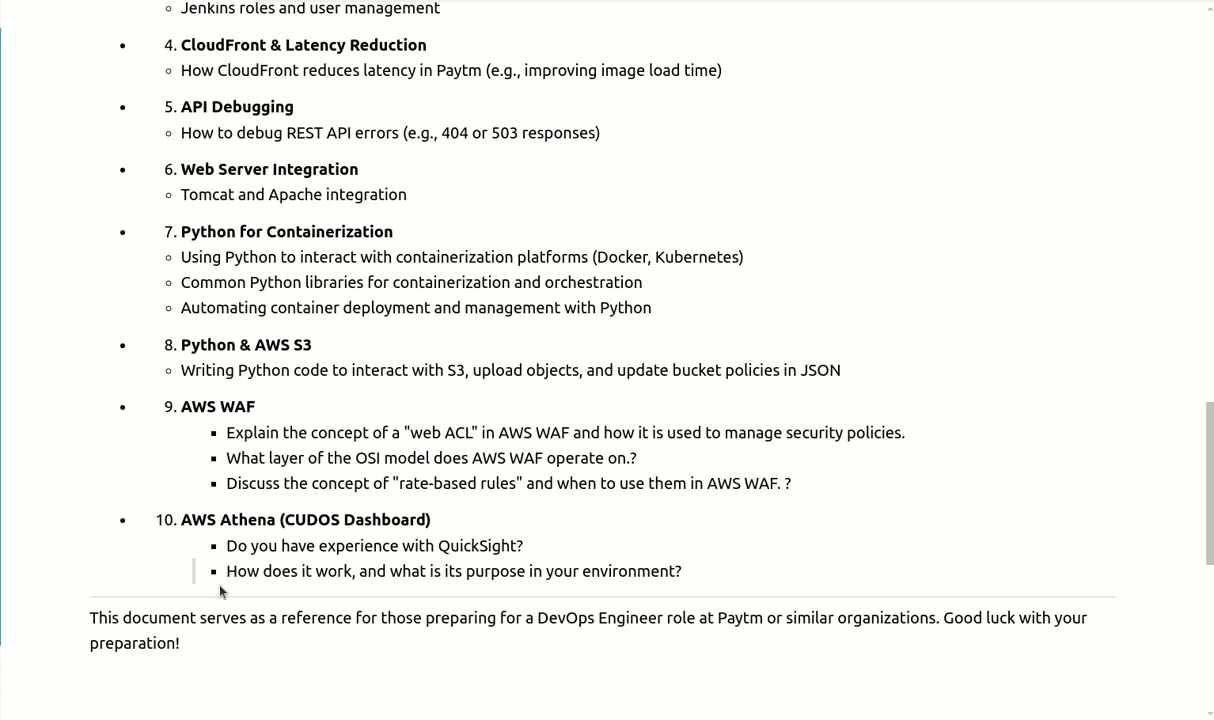
mouse_move(392, 600)
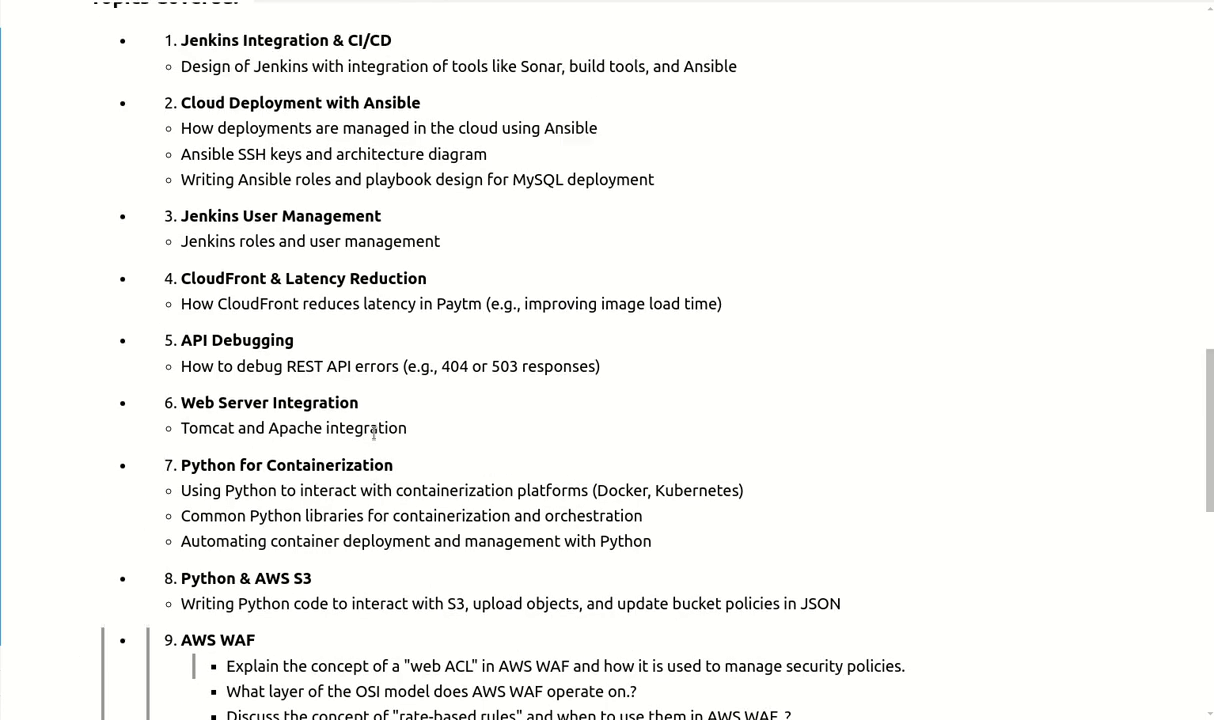
Revisit the document's title and application details, then return to the AWS WAF and Athena topics
scroll(up, 3)
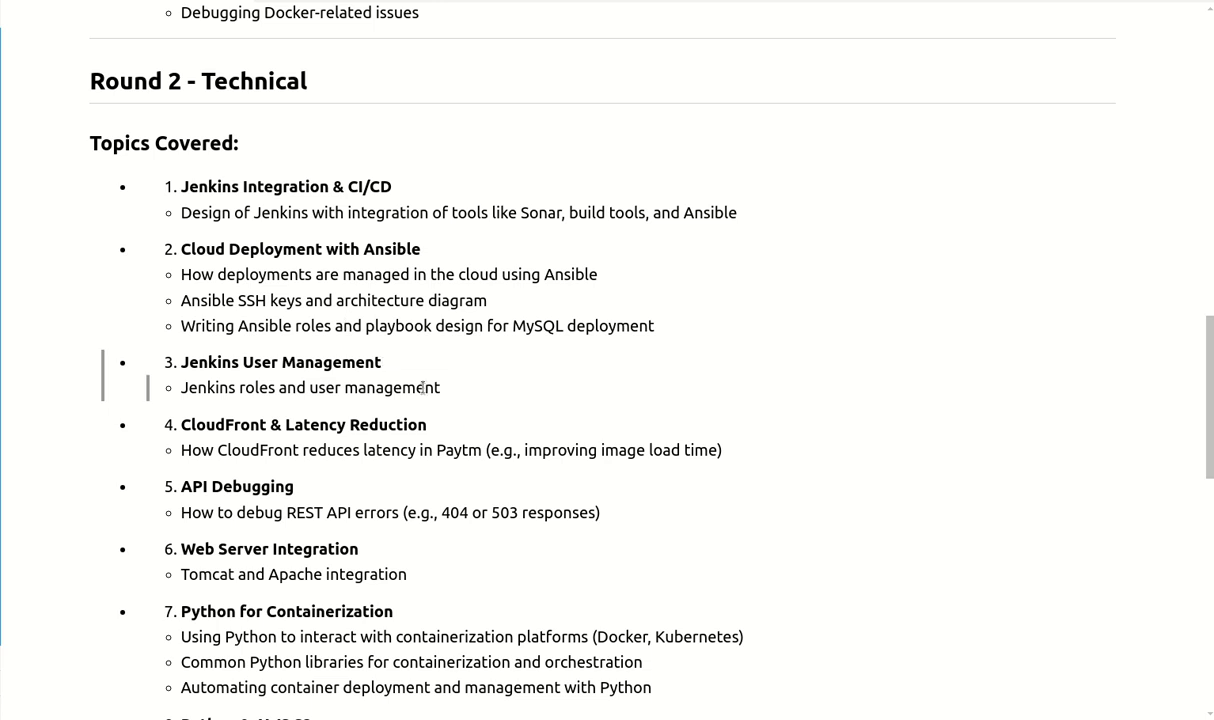
scroll(down, 3)
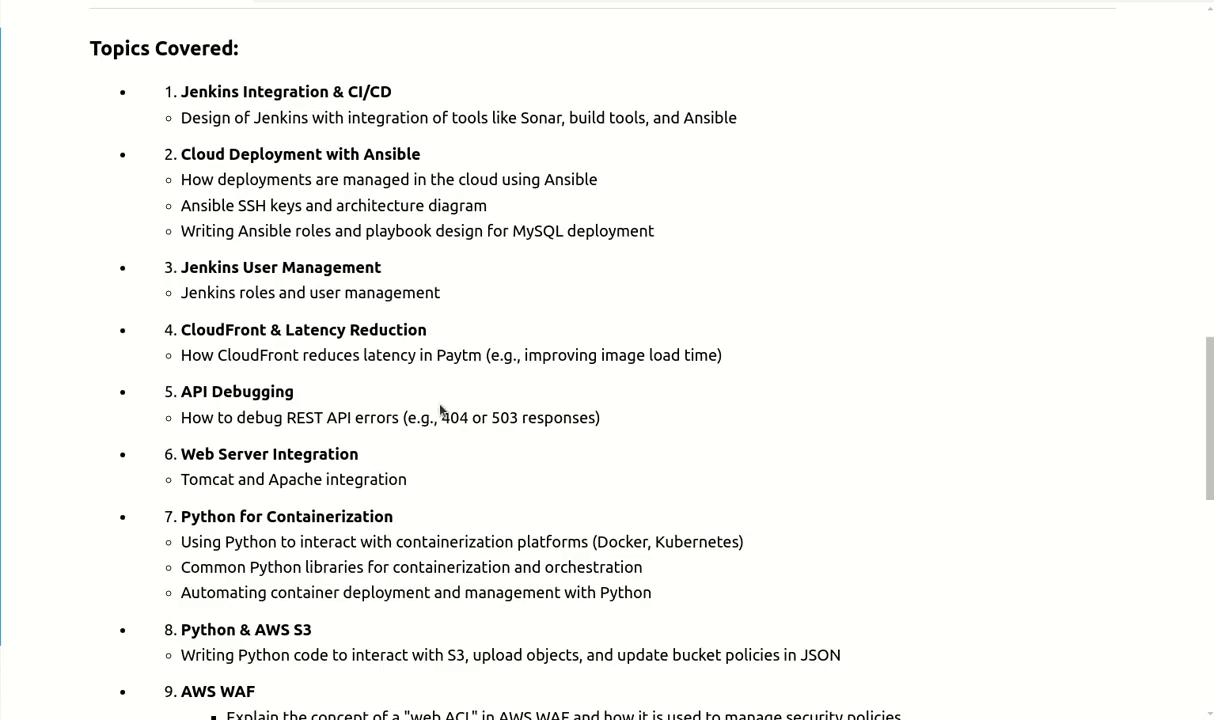
scroll(up, 3)
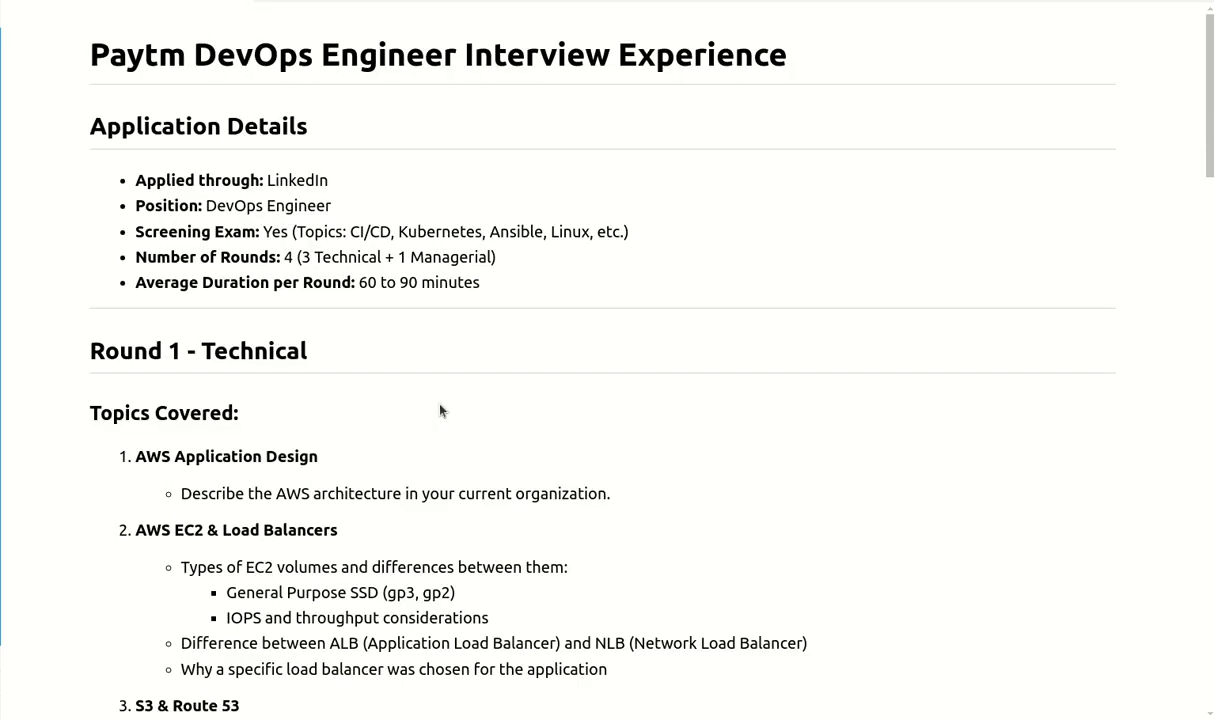
mouse_move(384, 308)
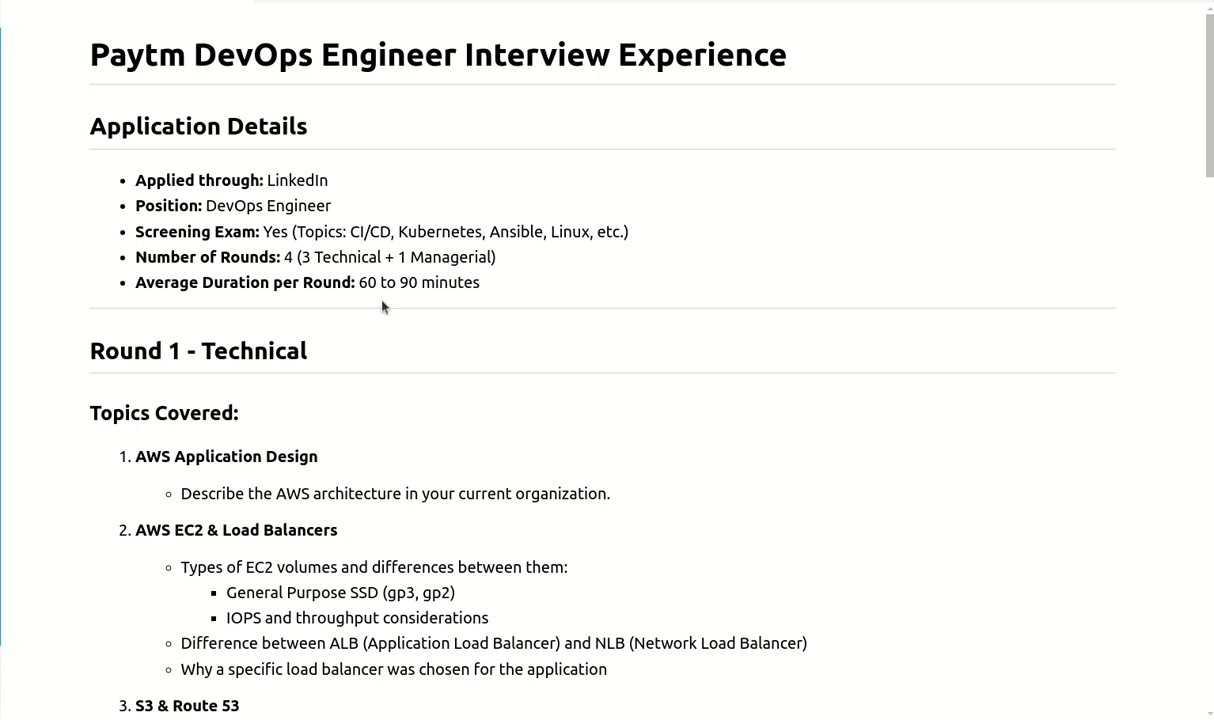
mouse_move(548, 436)
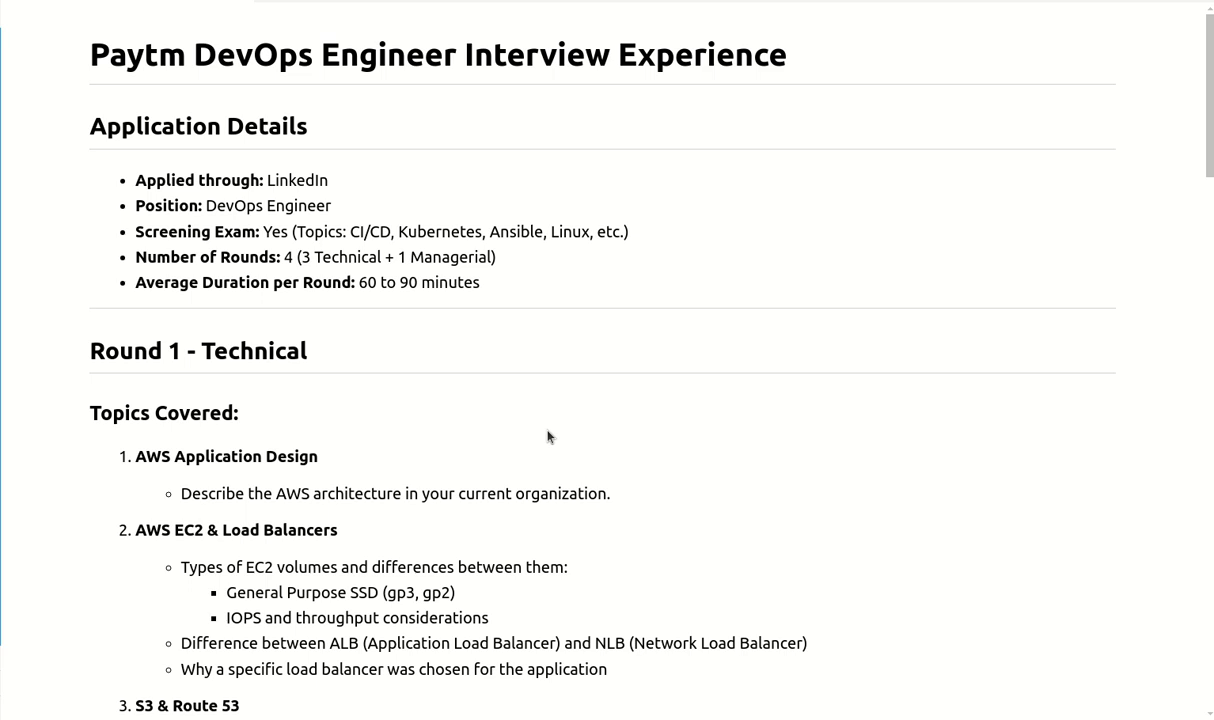
scroll(down, 3)
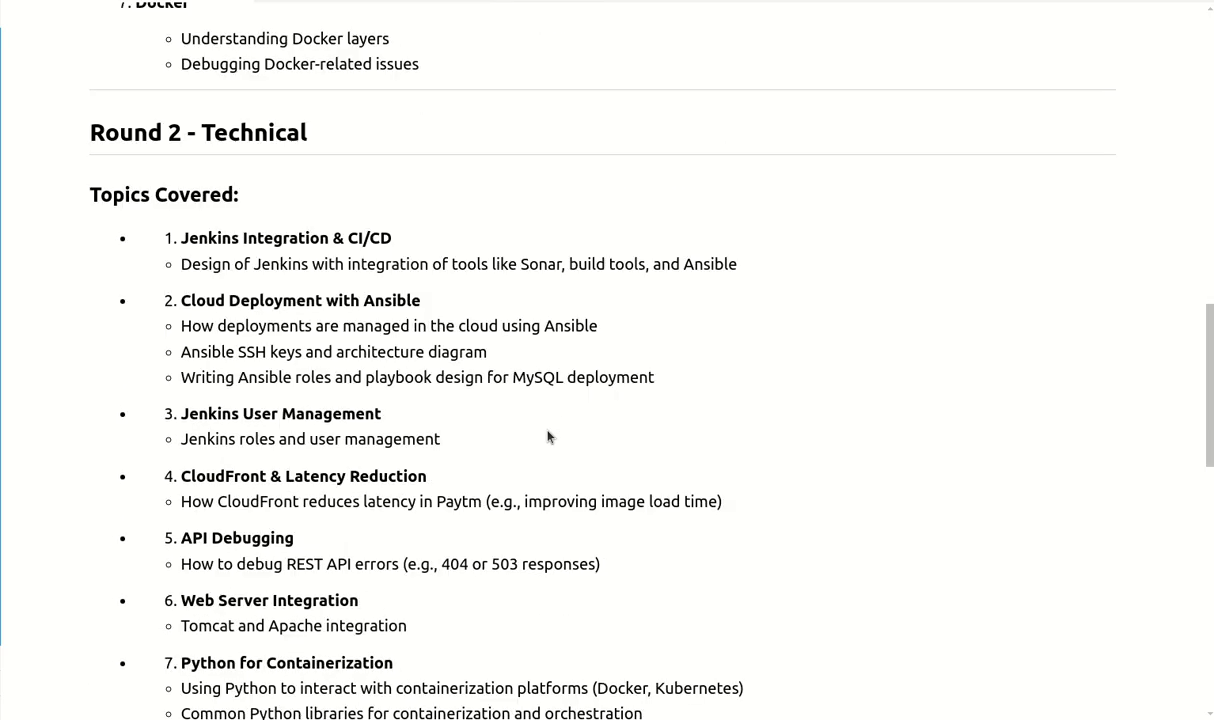
scroll(down, 3)
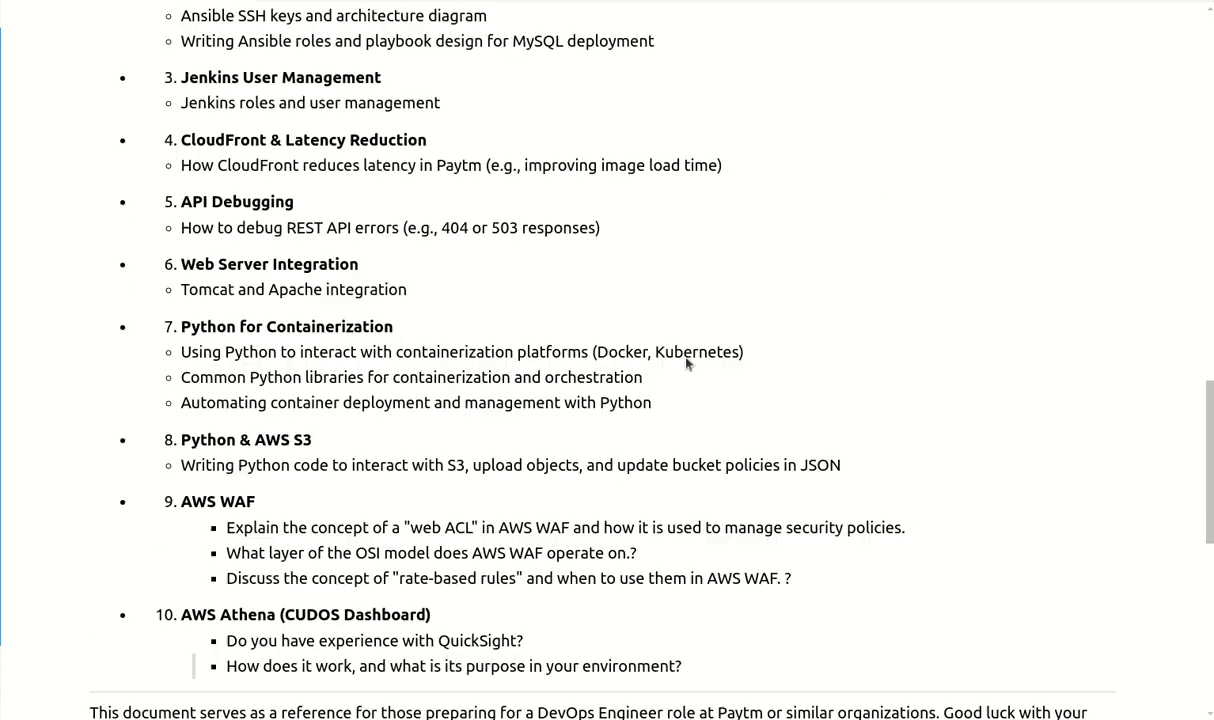